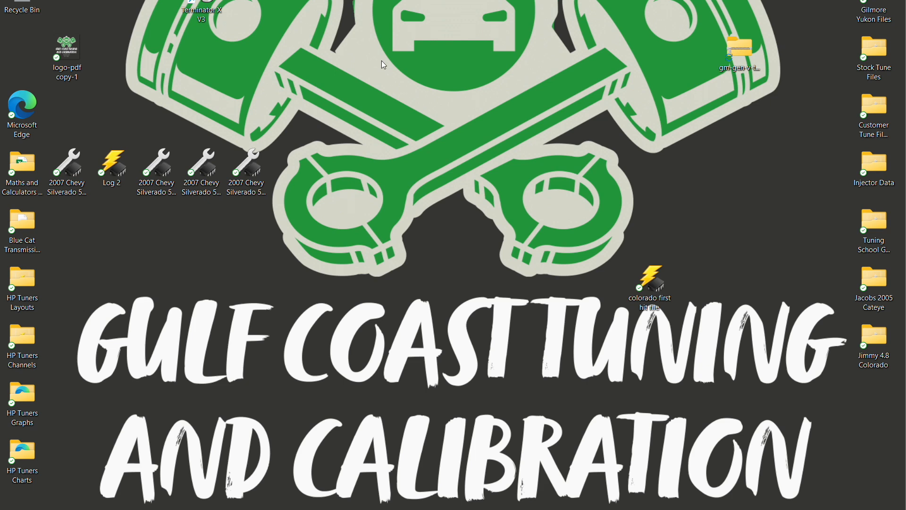
{"action": "mouse_move", "coordinate": [454, 57]}
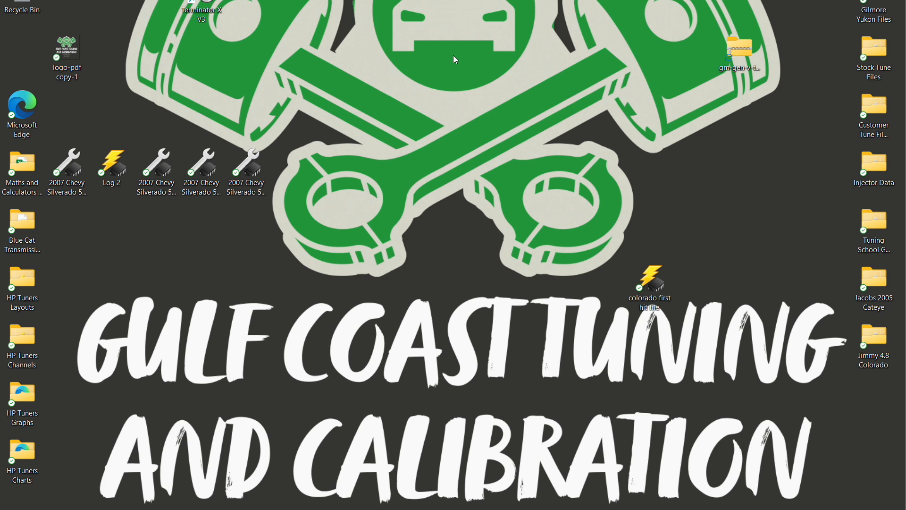
{"action": "mouse_move", "coordinate": [743, 232]}
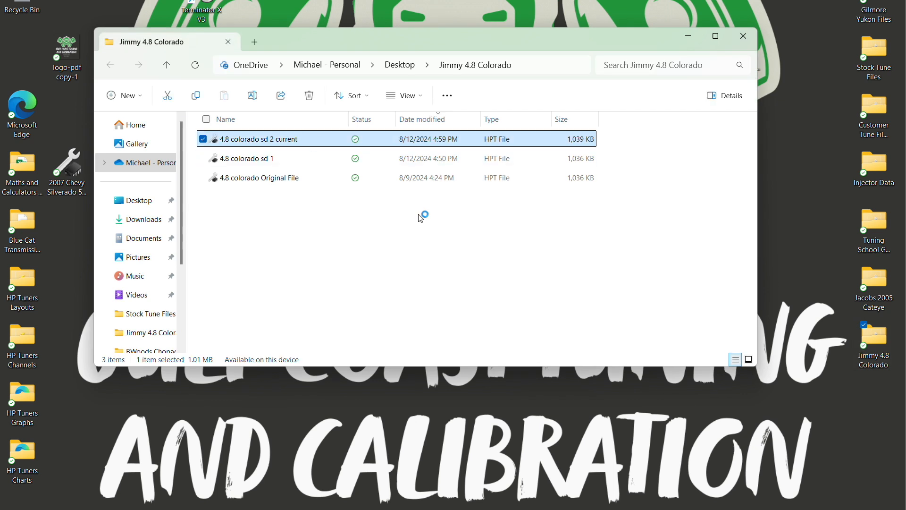
{"action": "mouse_move", "coordinate": [420, 218]}
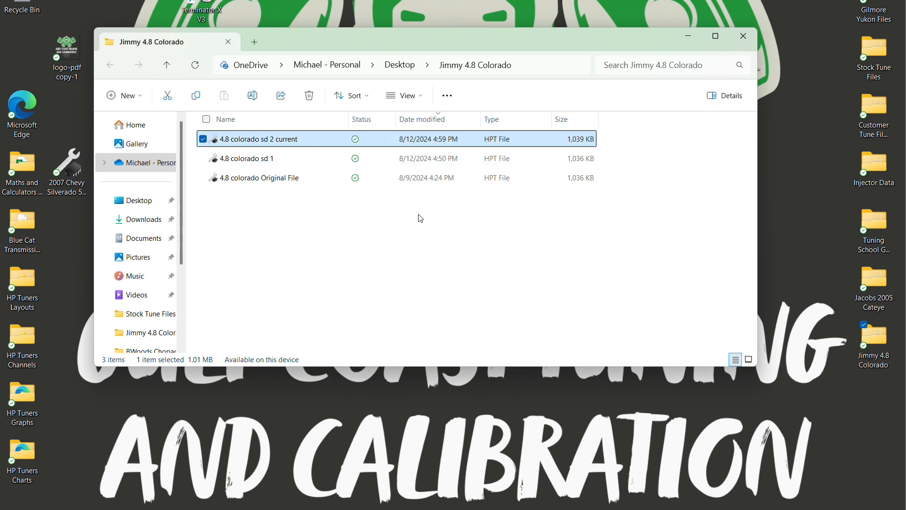
Step: Open the '4.8 colorado sd 2 current' tune, check High RPM Disable, then view Engine Diag airflow settings
{"action": "double_click", "coordinate": [263, 139]}
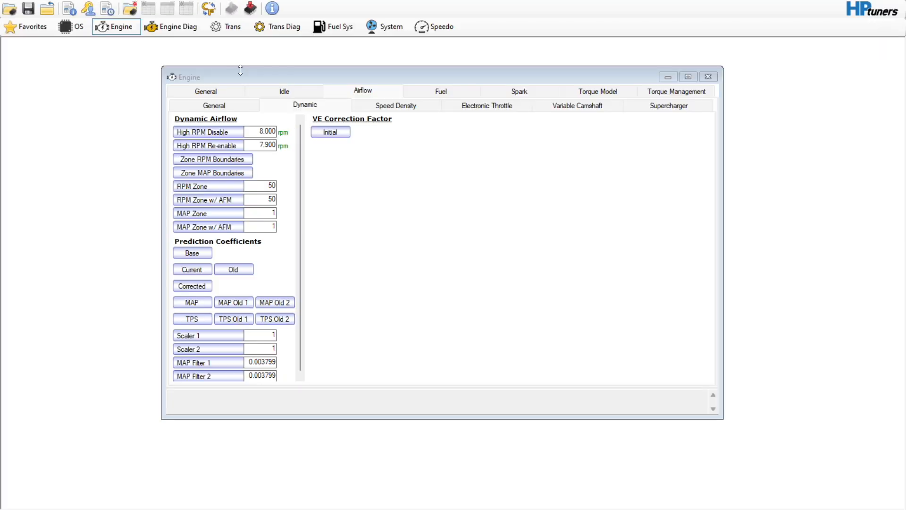
{"action": "mouse_move", "coordinate": [251, 76]}
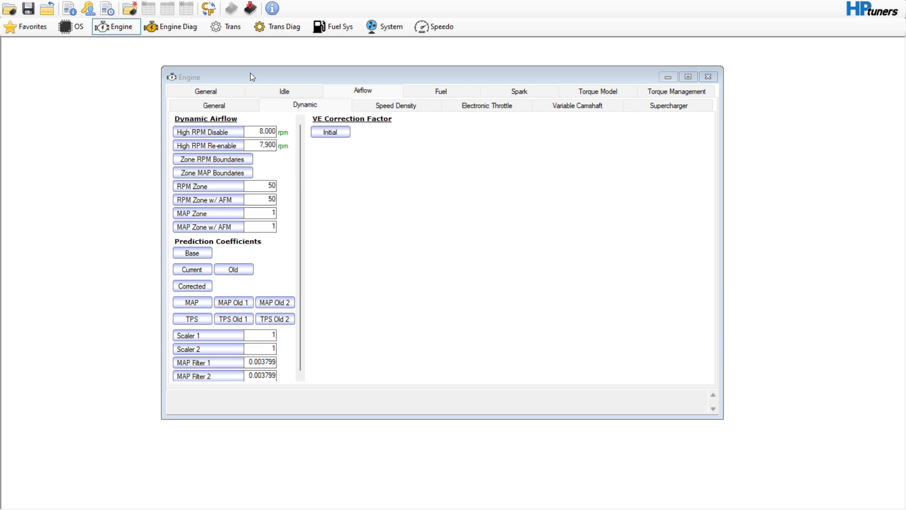
{"action": "mouse_move", "coordinate": [279, 71]}
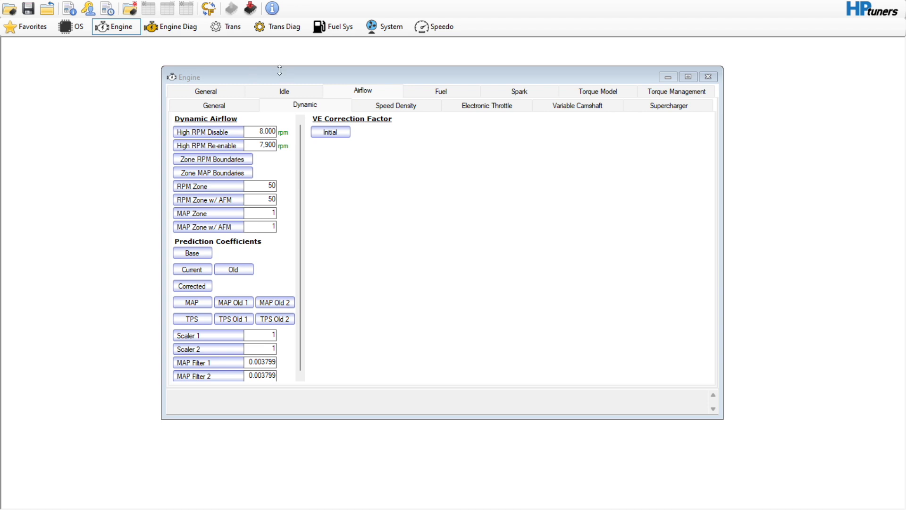
{"action": "mouse_move", "coordinate": [116, 27]}
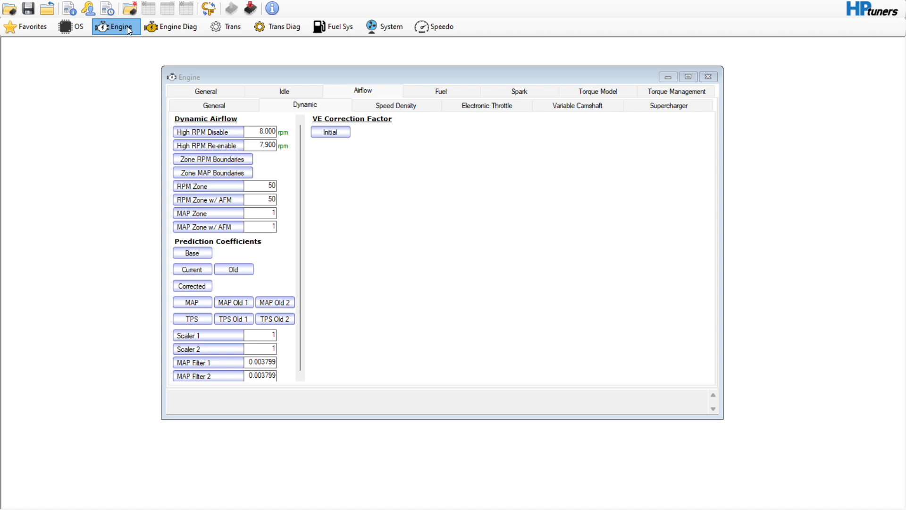
{"action": "mouse_move", "coordinate": [235, 76]}
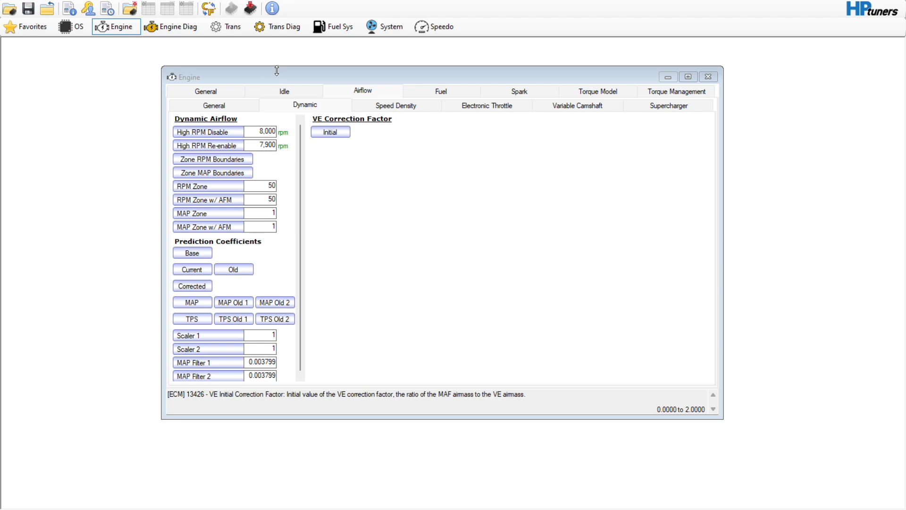
{"action": "mouse_move", "coordinate": [279, 74]}
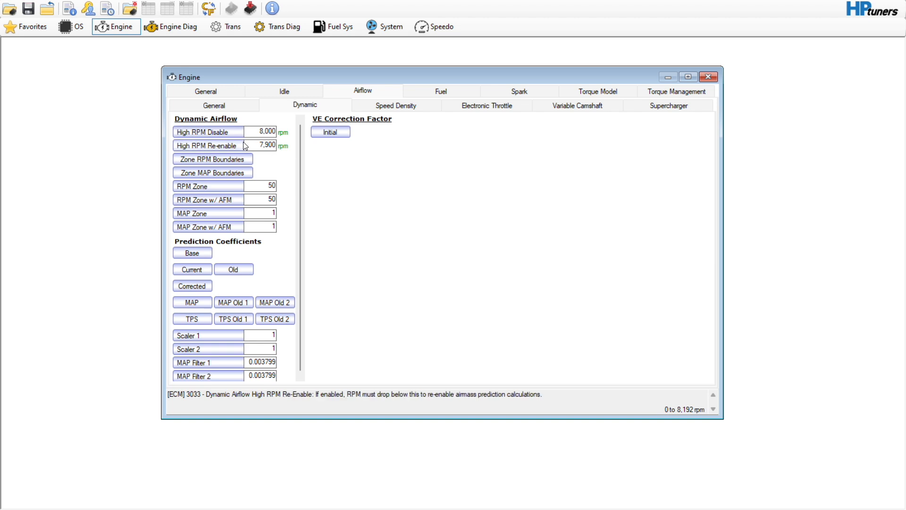
{"action": "left_click", "coordinate": [206, 131]}
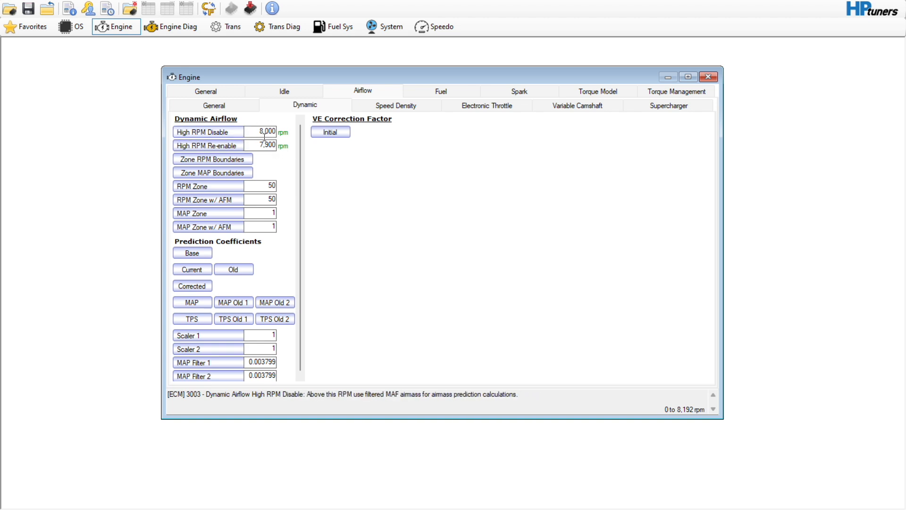
{"action": "left_click", "coordinate": [172, 26]}
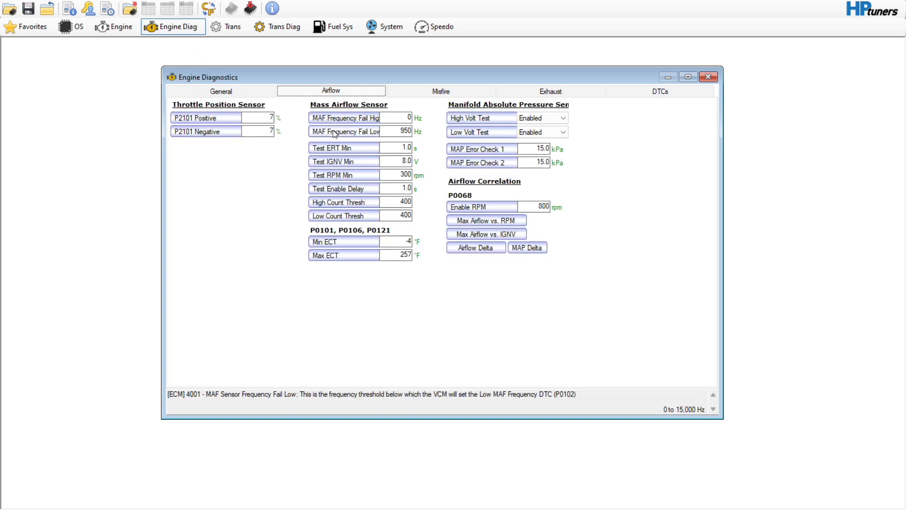
Step: Review the Virtual Volumetric Efficiency table, return to Engine airflow, and close the Colorado folder window
{"action": "left_click", "coordinate": [344, 118]}
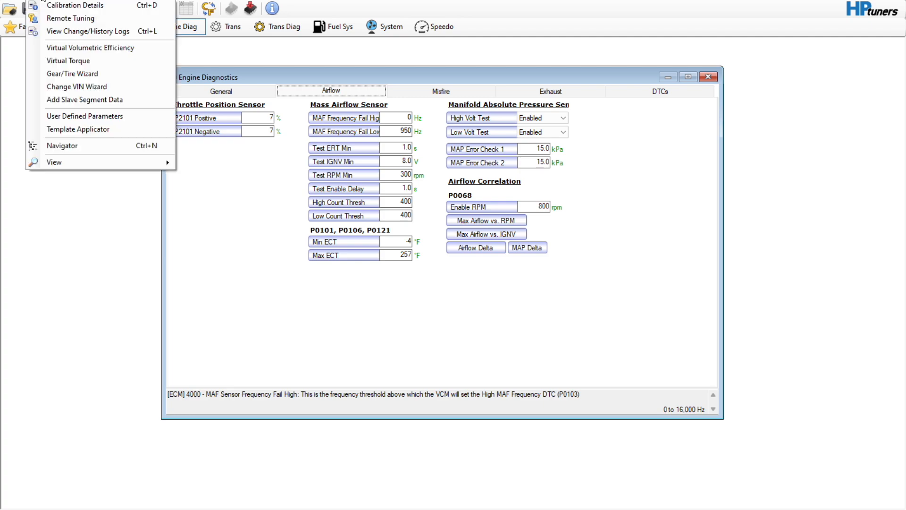
{"action": "left_click", "coordinate": [89, 47]}
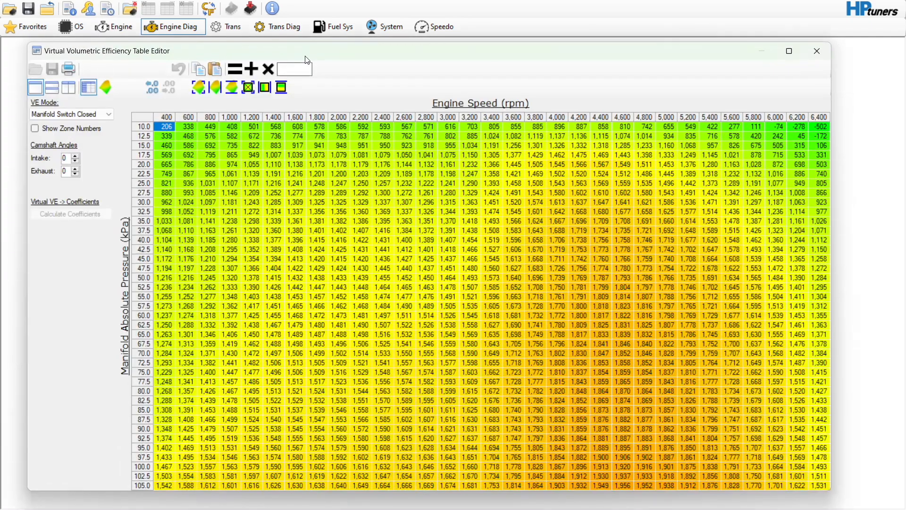
{"action": "left_click", "coordinate": [104, 74]}
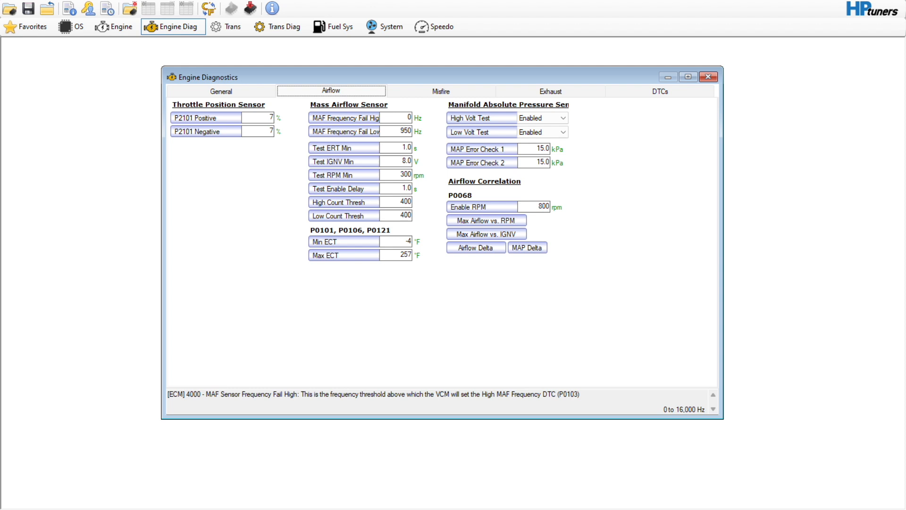
{"action": "left_click", "coordinate": [115, 26]}
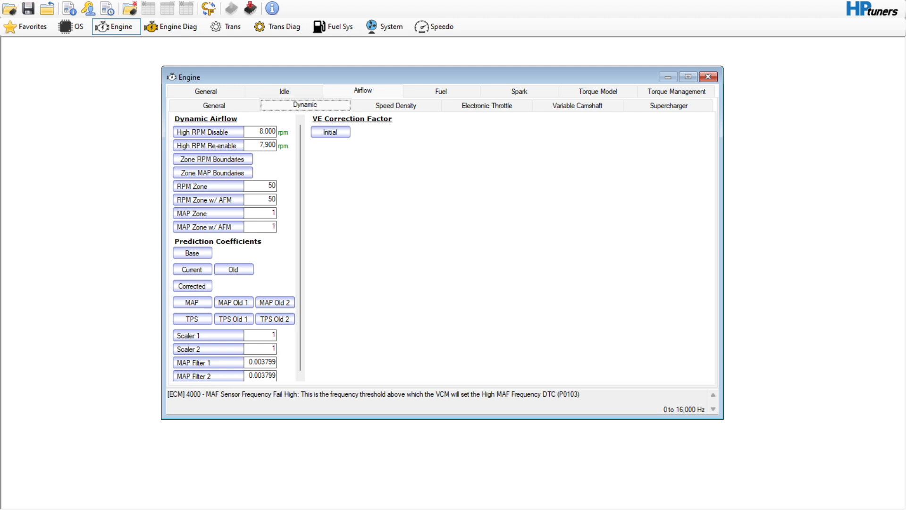
{"action": "mouse_move", "coordinate": [618, 100]}
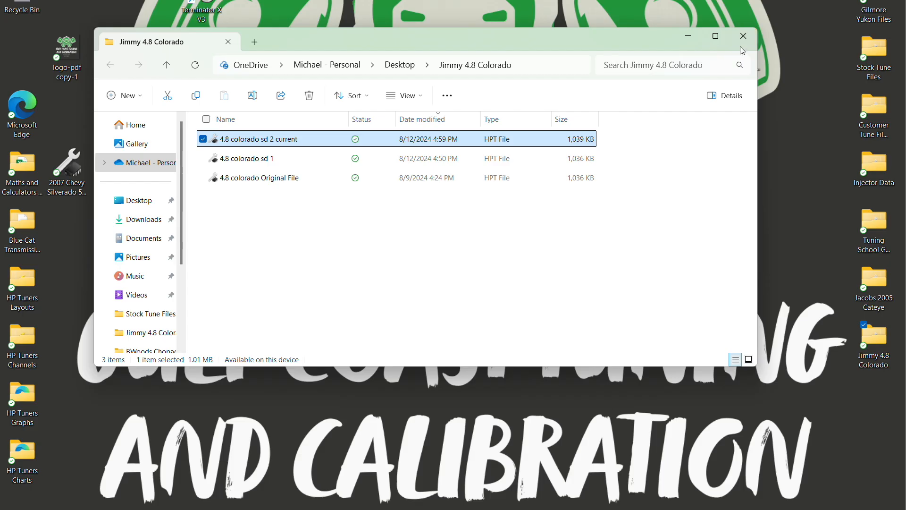
{"action": "left_click", "coordinate": [743, 36]}
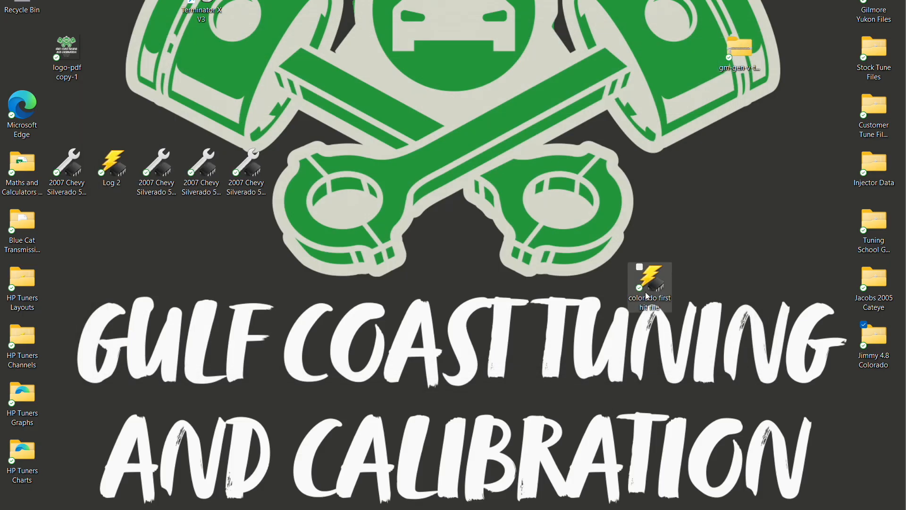
Step: Open the 'colorado first hit' log in VCM Scanner
{"action": "left_click", "coordinate": [649, 287]}
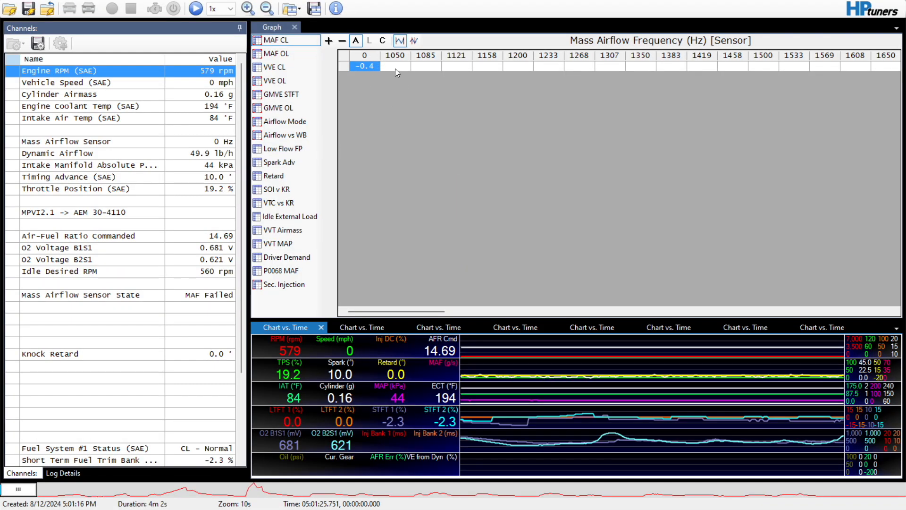
{"action": "mouse_move", "coordinate": [354, 147]}
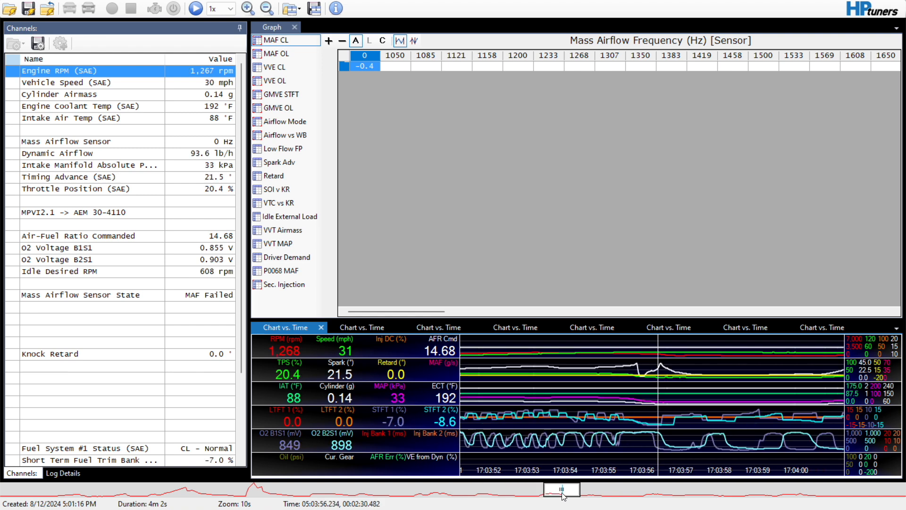
{"action": "mouse_move", "coordinate": [182, 302]}
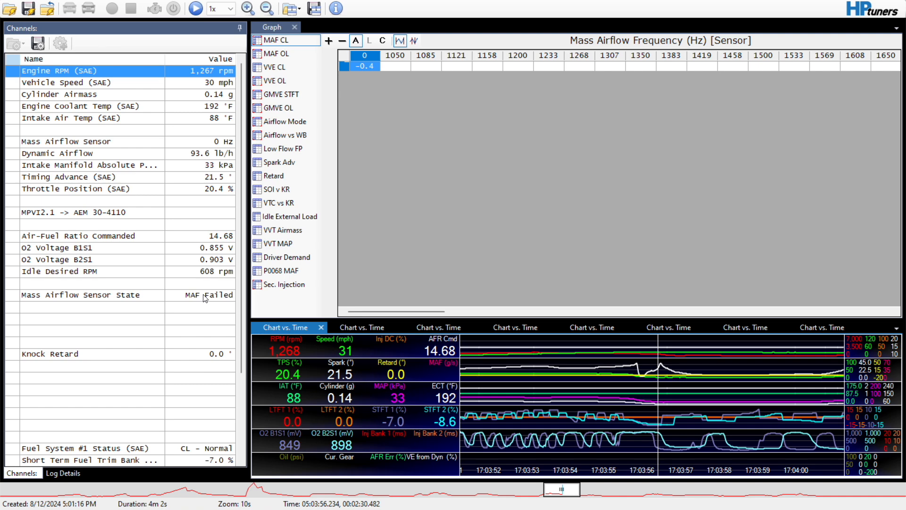
Step: Open the Graph Display Layout Editor from the VVE CL graph and select the VVE CL entry
{"action": "left_click", "coordinate": [286, 67]}
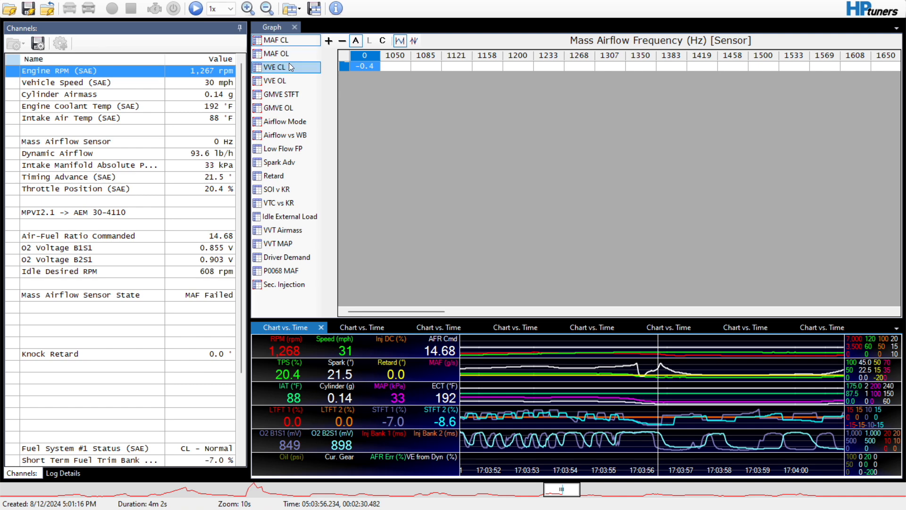
{"action": "right_click", "coordinate": [275, 67]}
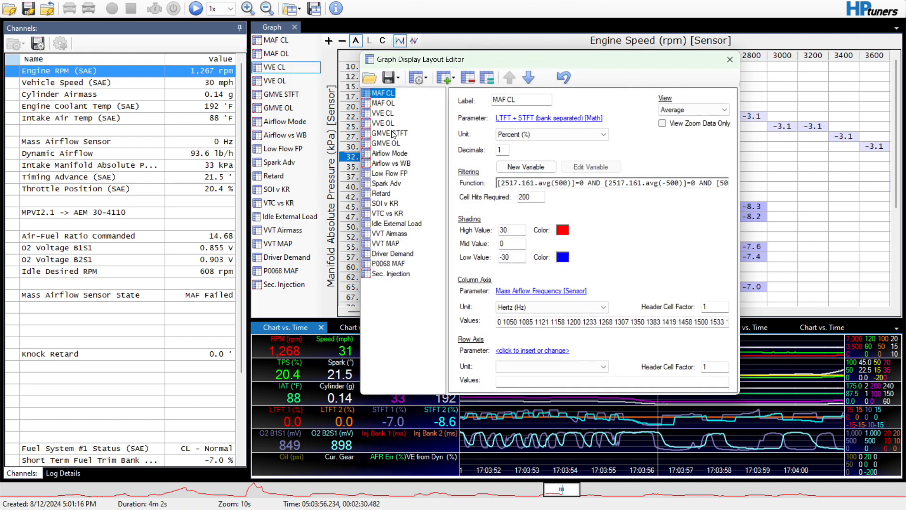
{"action": "left_click", "coordinate": [382, 113]}
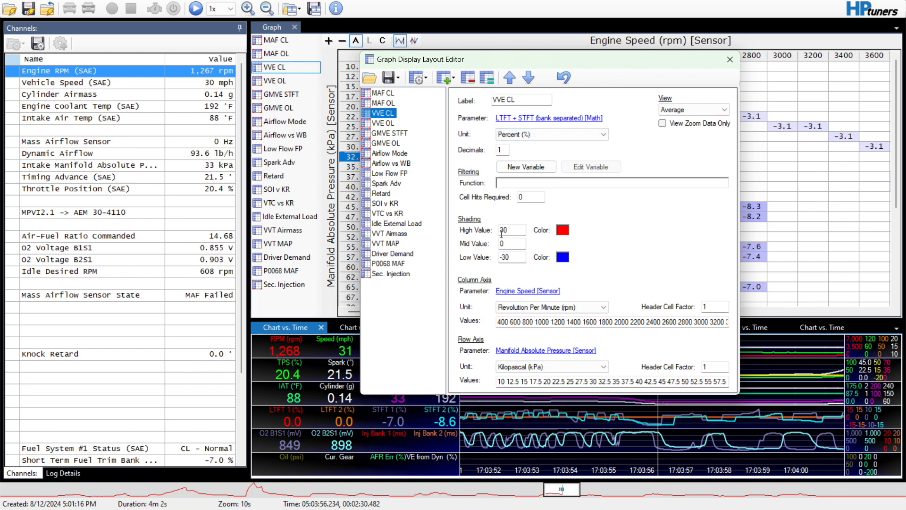
{"action": "mouse_move", "coordinate": [528, 280]}
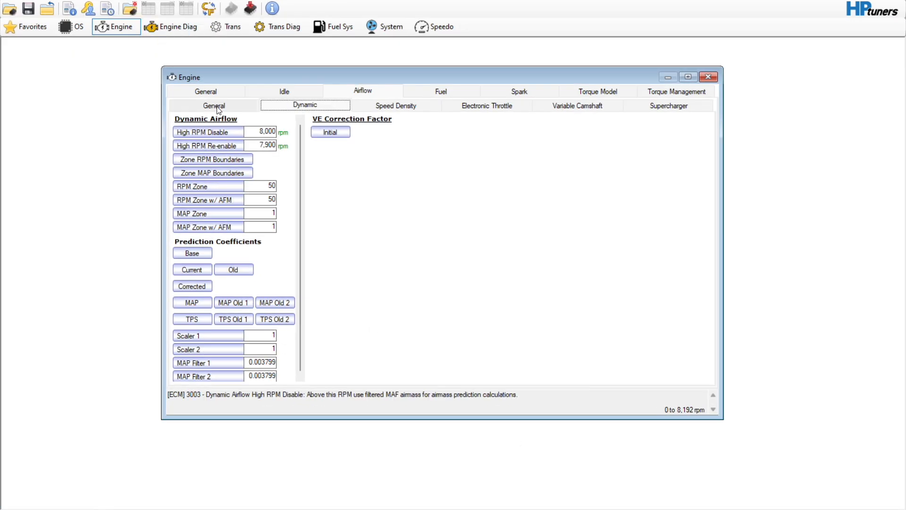
Step: Inspect the VVE CL histogram's averaged fuel-trim parameter and its RPM and kPa axis settings
{"action": "left_click", "coordinate": [214, 105]}
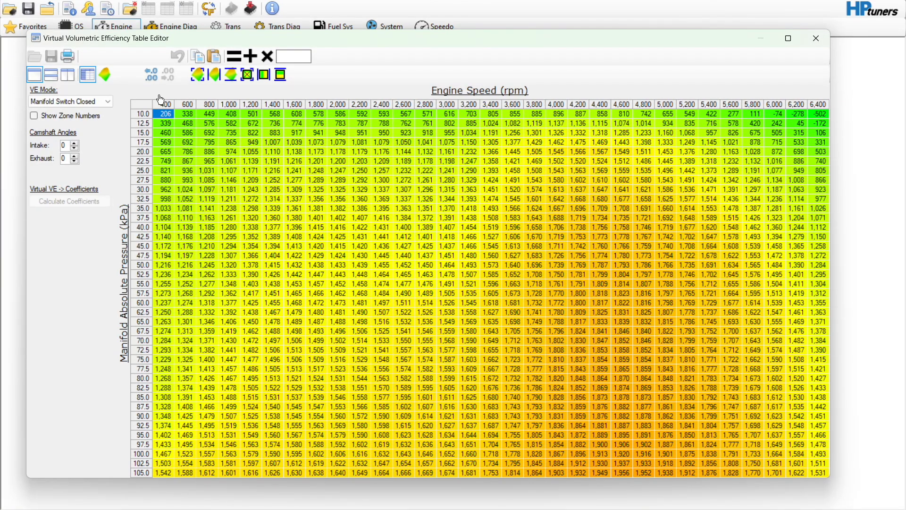
{"action": "right_click", "coordinate": [159, 101]}
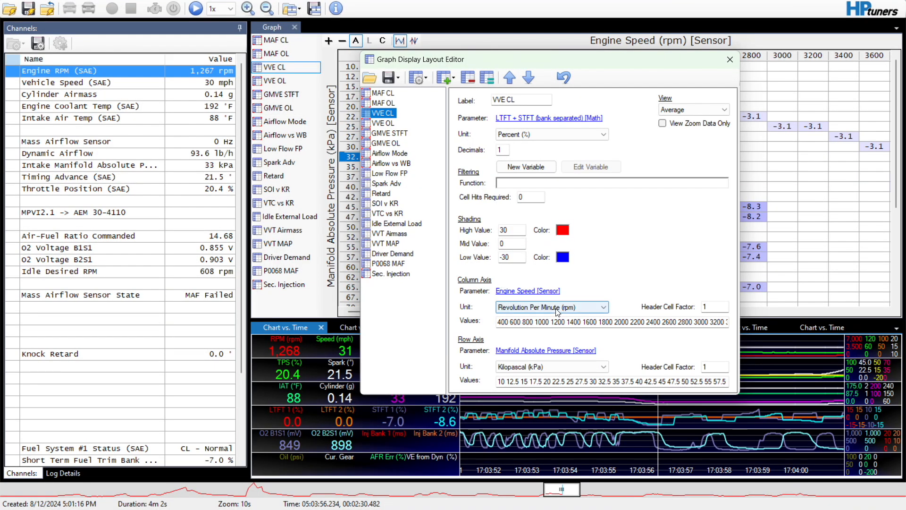
{"action": "mouse_move", "coordinate": [592, 391]}
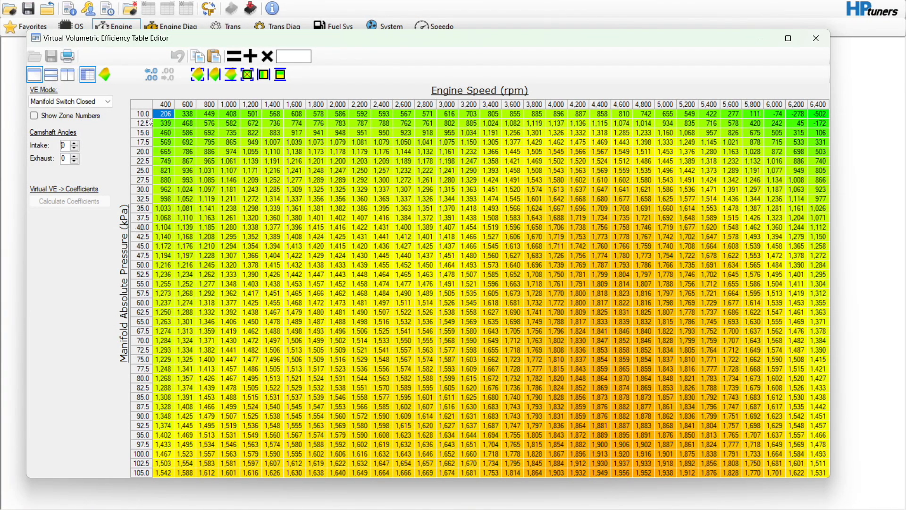
{"action": "right_click", "coordinate": [165, 113]}
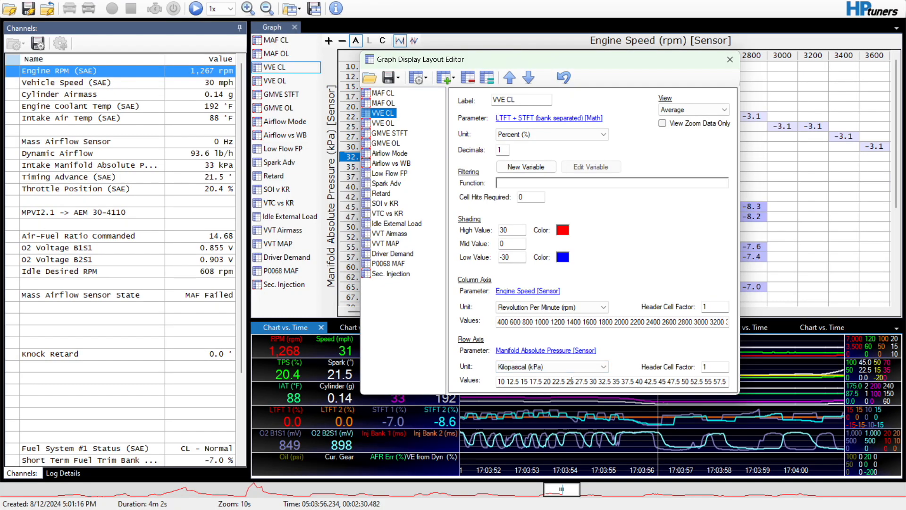
Step: Close the layout editor and scroll through VVE CL trim corrections from 10 to 105 kPa
{"action": "left_click", "coordinate": [728, 59]}
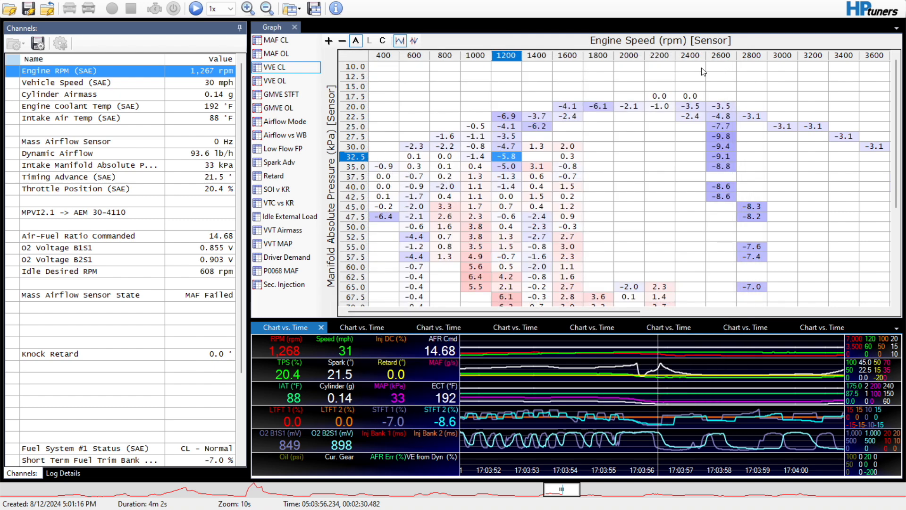
{"action": "mouse_move", "coordinate": [896, 157]}
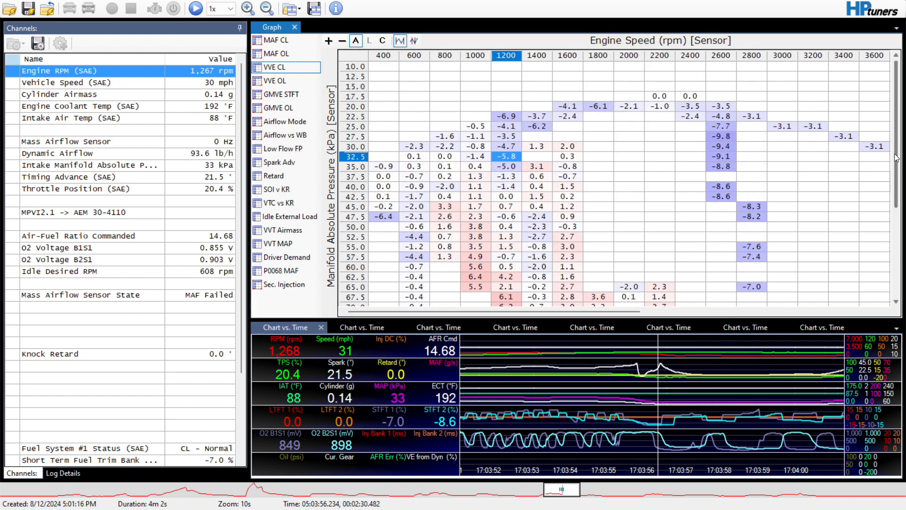
{"action": "scroll", "scroll_direction": "down", "scroll_amount": 3}
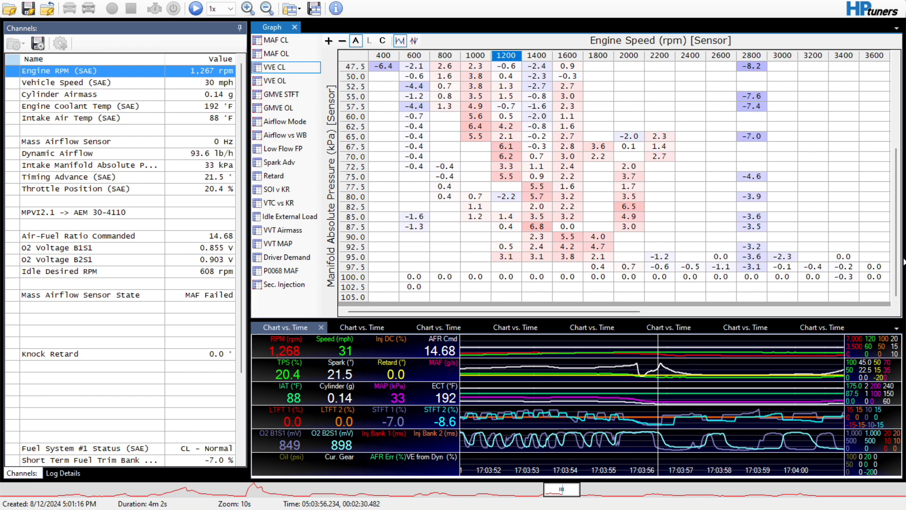
{"action": "scroll", "scroll_direction": "up", "scroll_amount": 3}
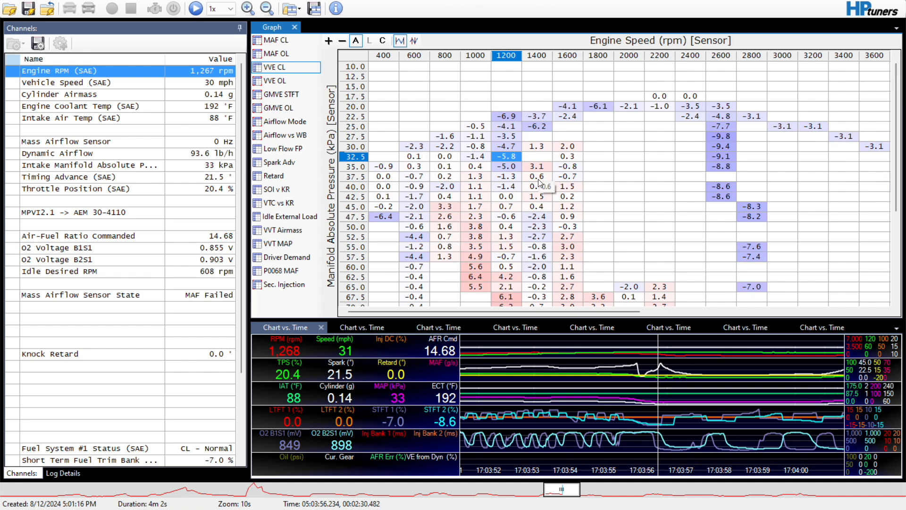
{"action": "mouse_move", "coordinate": [505, 115]}
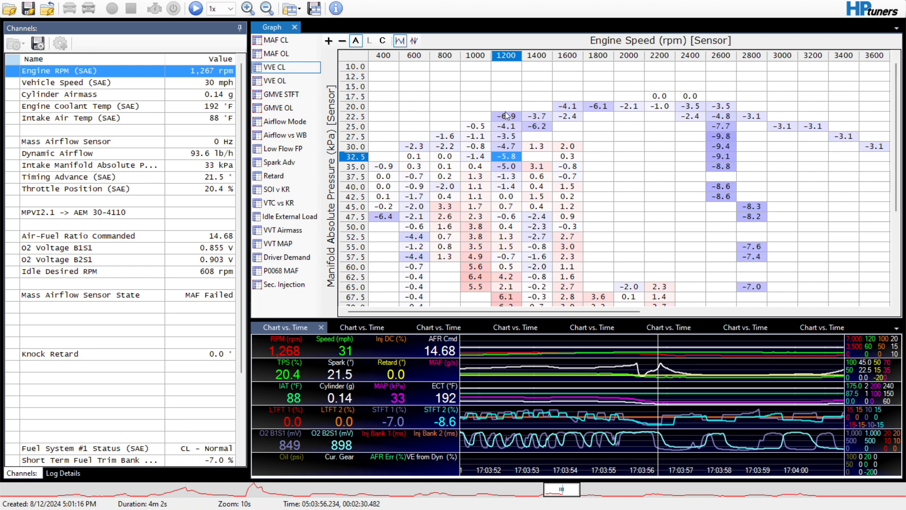
{"action": "mouse_move", "coordinate": [482, 245]}
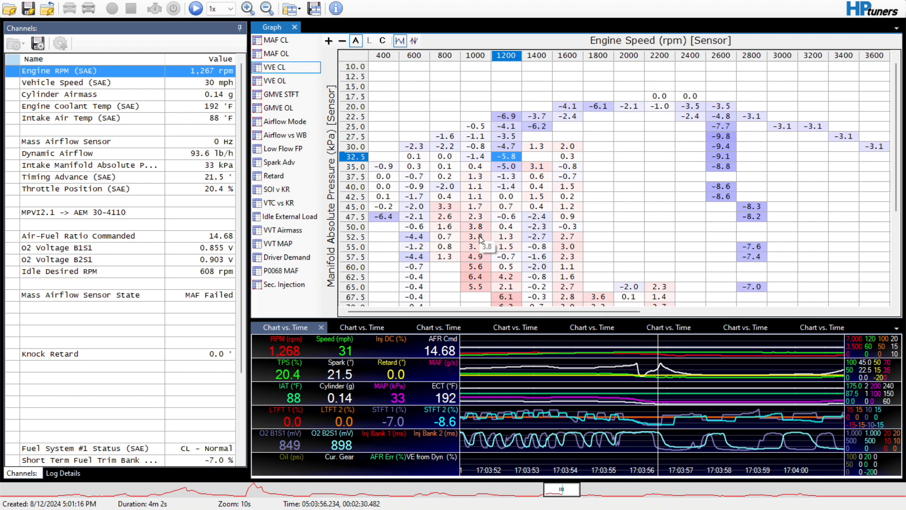
{"action": "mouse_move", "coordinate": [548, 140]}
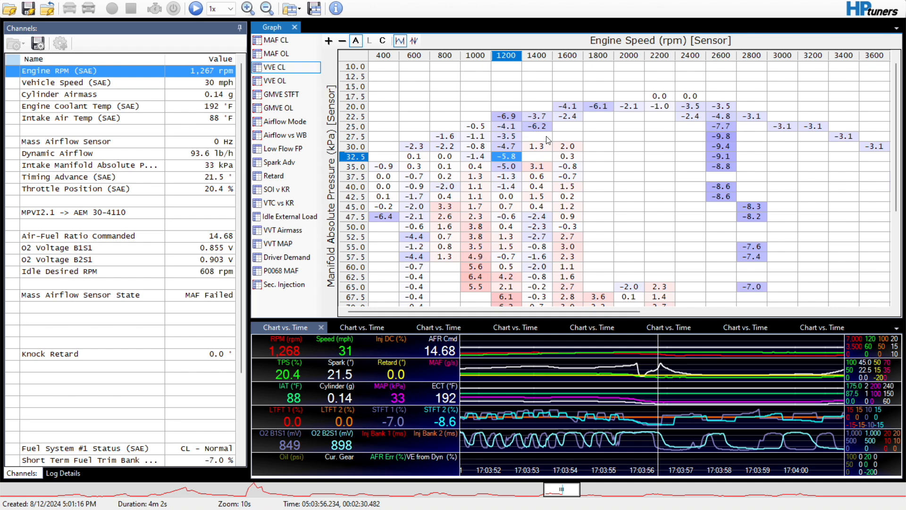
{"action": "mouse_move", "coordinate": [534, 159]}
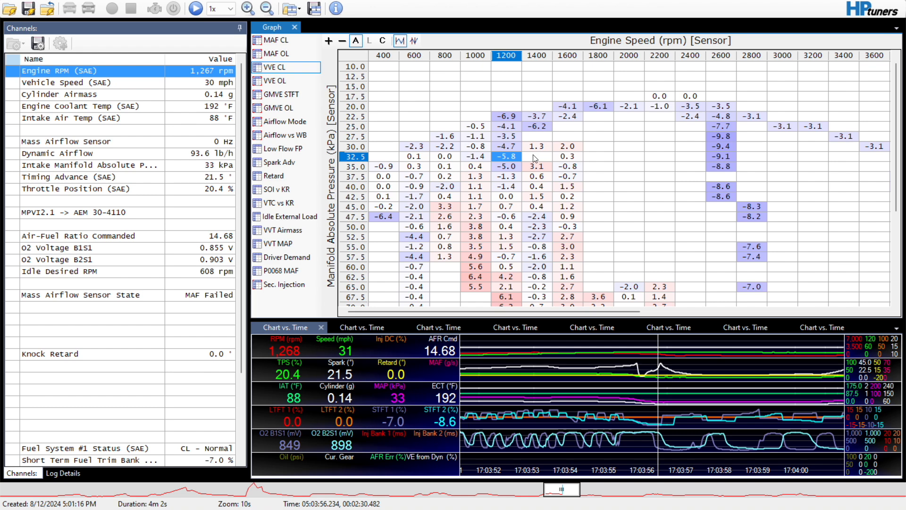
{"action": "scroll", "scroll_direction": "down", "scroll_amount": 3}
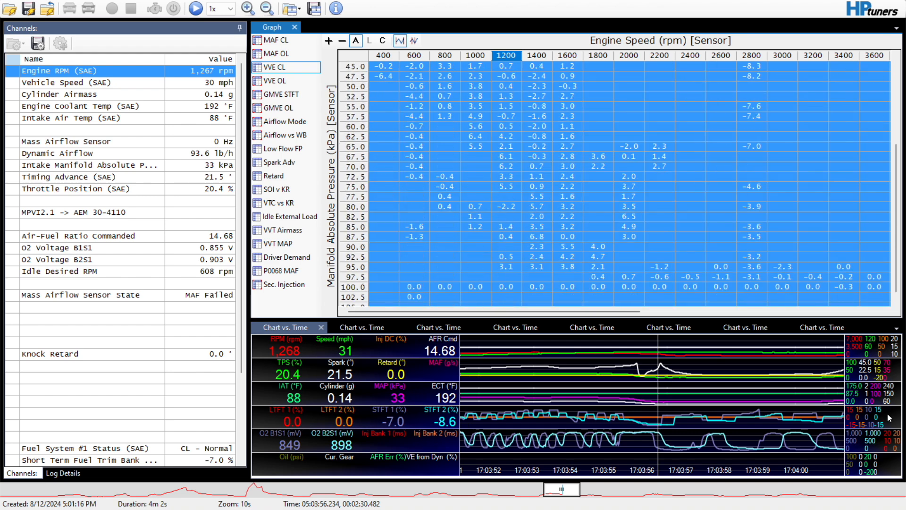
{"action": "scroll", "scroll_direction": "up", "scroll_amount": 3}
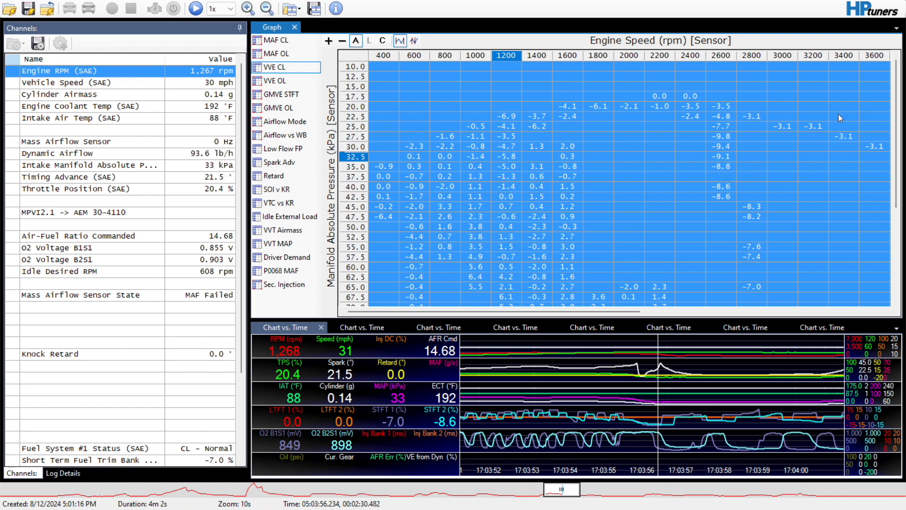
{"action": "mouse_move", "coordinate": [603, 157]}
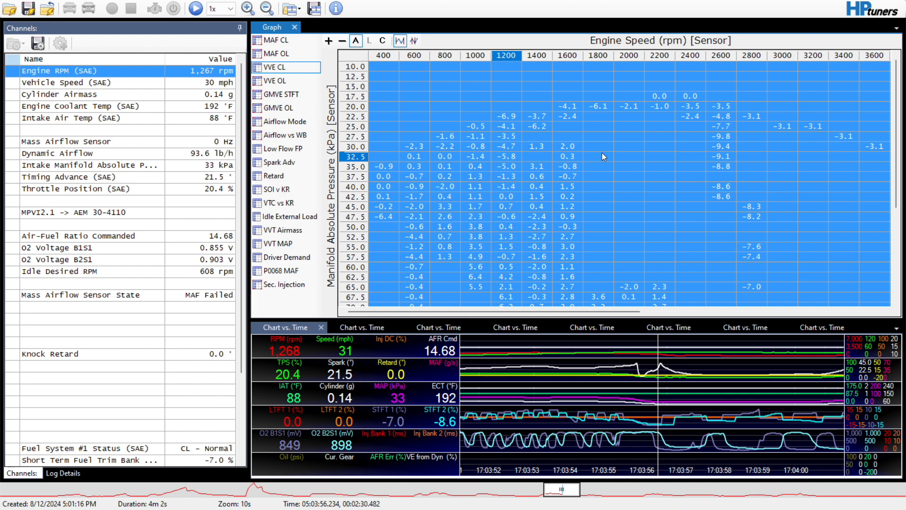
{"action": "mouse_move", "coordinate": [596, 126]}
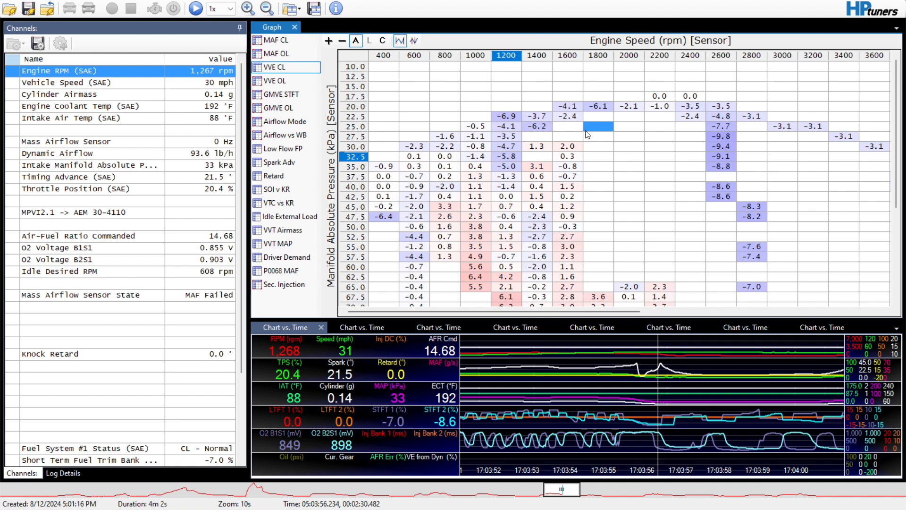
{"action": "mouse_move", "coordinate": [393, 83]}
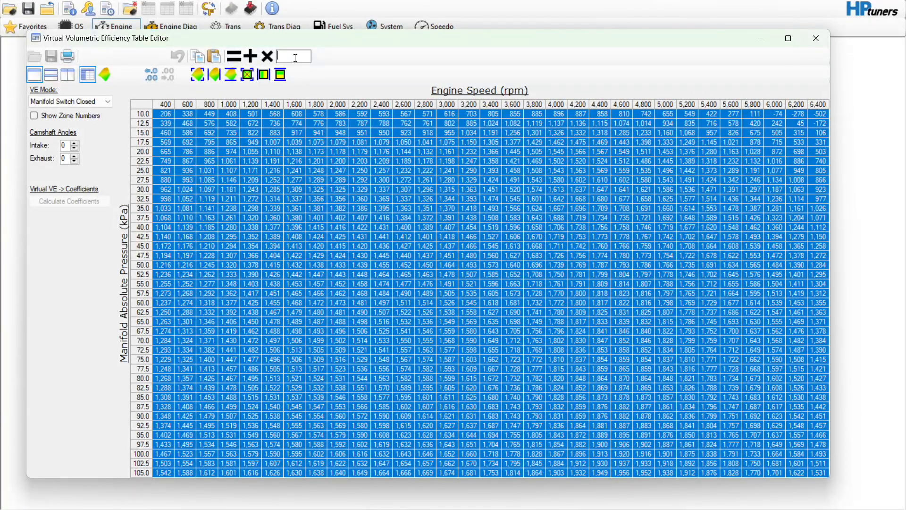
Step: Enter .85 in the Manifold Switch Closed virtual VE editor, then close the editor
{"action": "type", "text": ".85"}
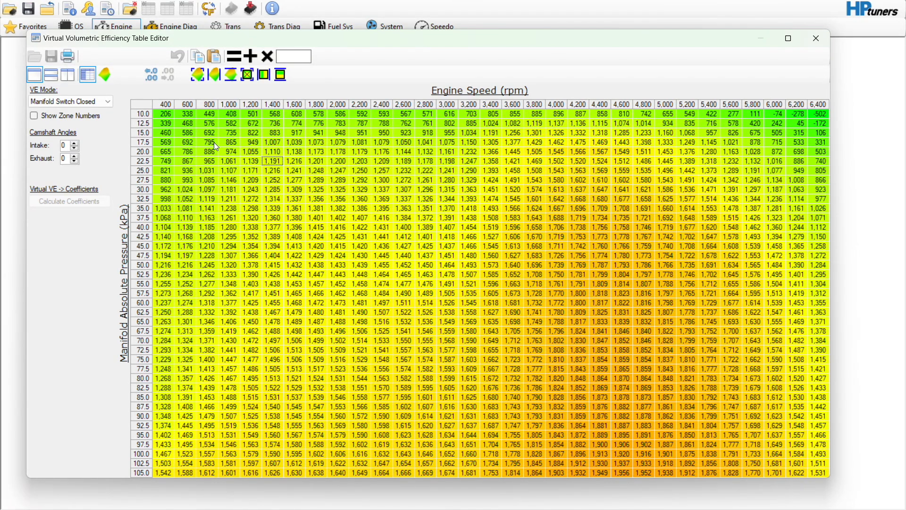
{"action": "mouse_move", "coordinate": [74, 206]}
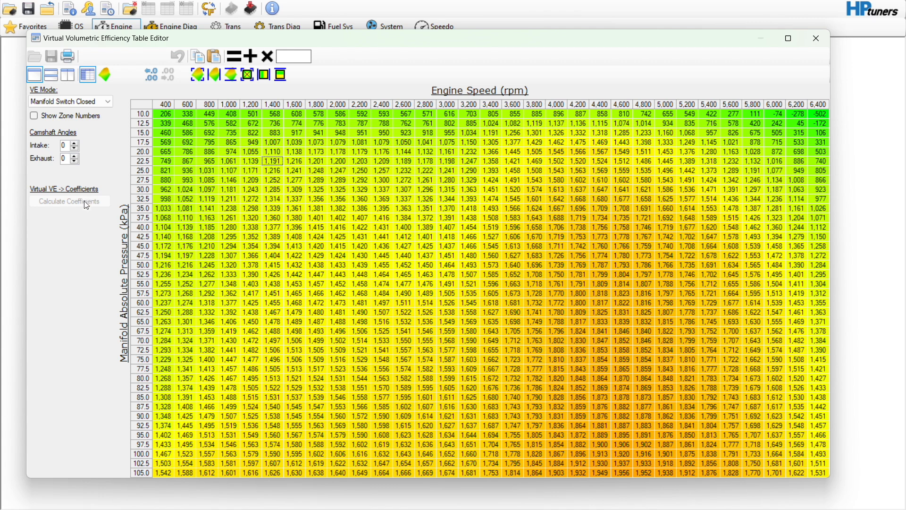
{"action": "mouse_move", "coordinate": [244, 170]}
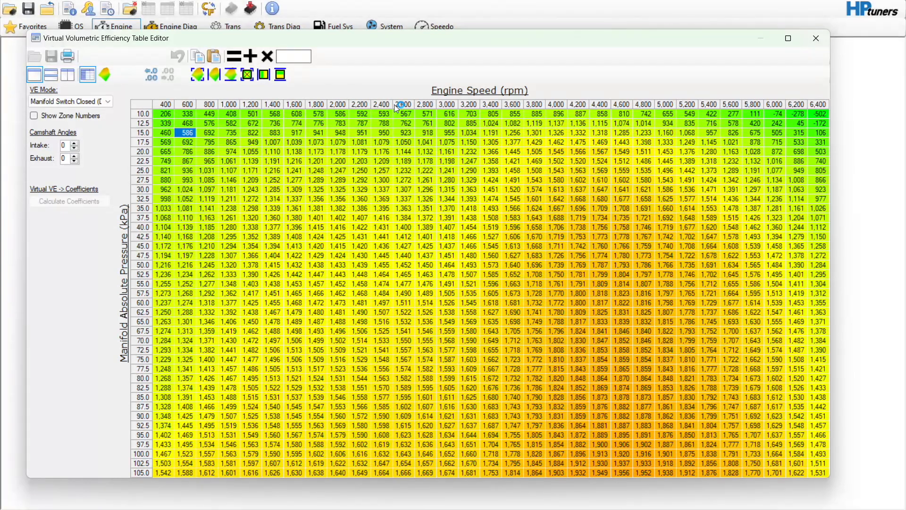
{"action": "mouse_move", "coordinate": [802, 44]}
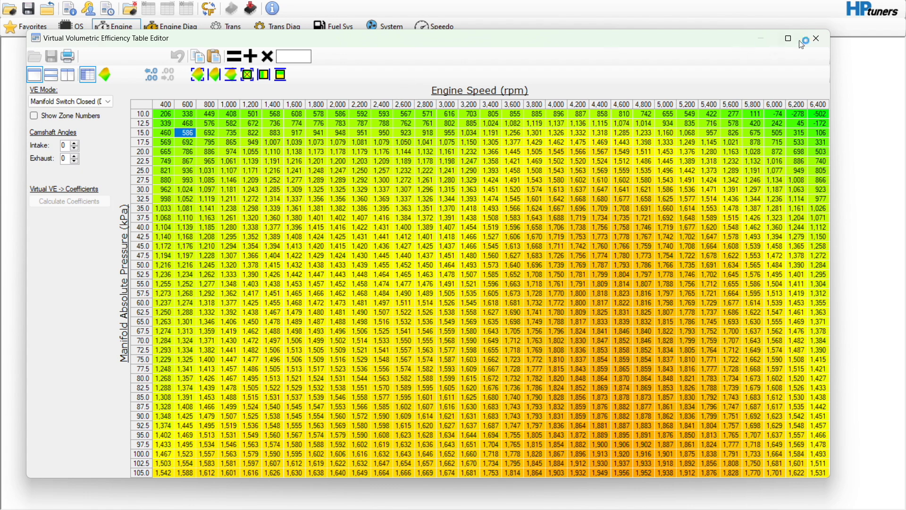
{"action": "left_click", "coordinate": [816, 38]}
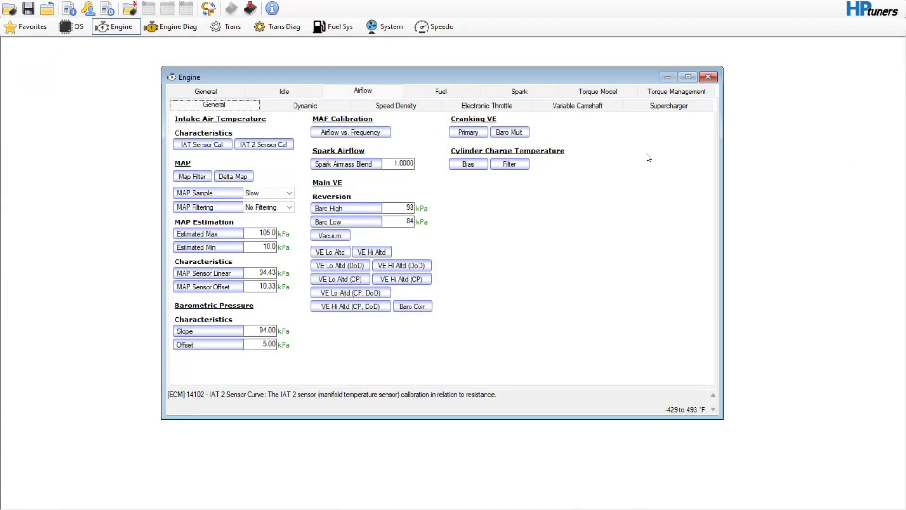
{"action": "mouse_move", "coordinate": [680, 157]}
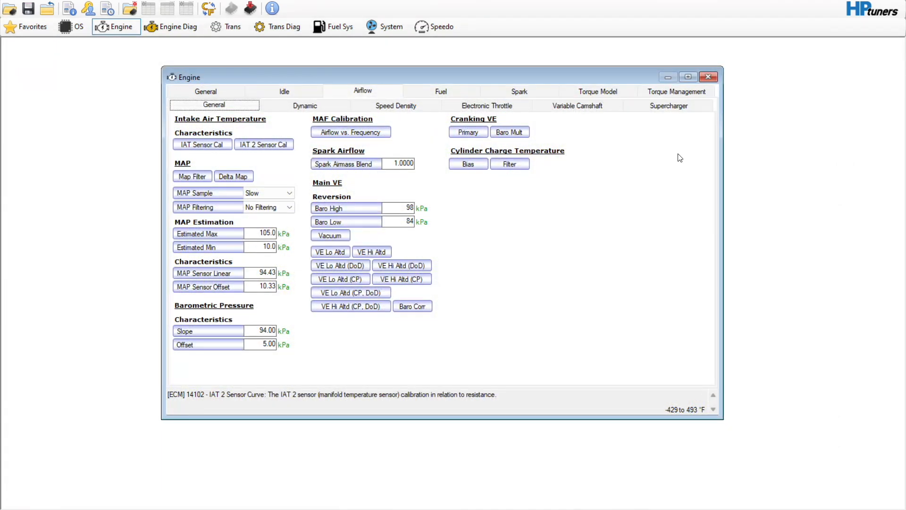
{"action": "mouse_move", "coordinate": [405, 131]}
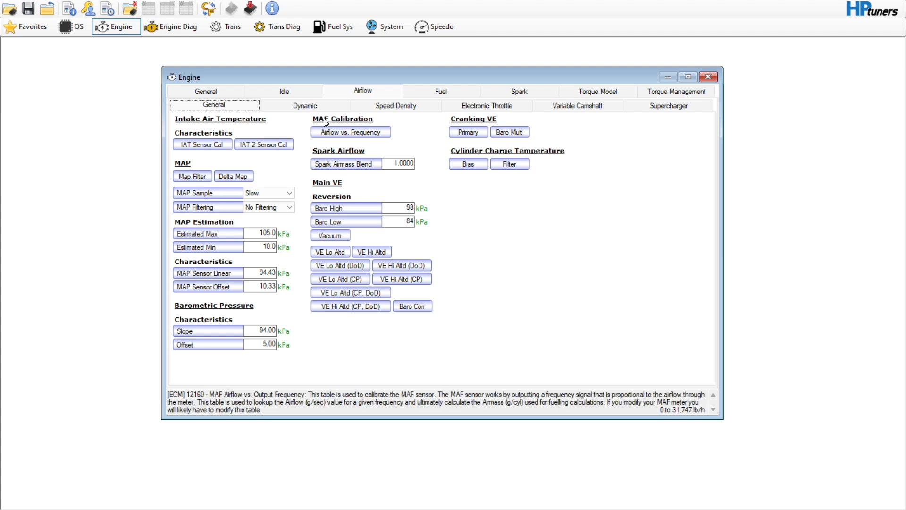
Step: Compare the MAF Airflow vs. Frequency table against the logged MAF and VVE histograms
{"action": "left_click", "coordinate": [350, 132]}
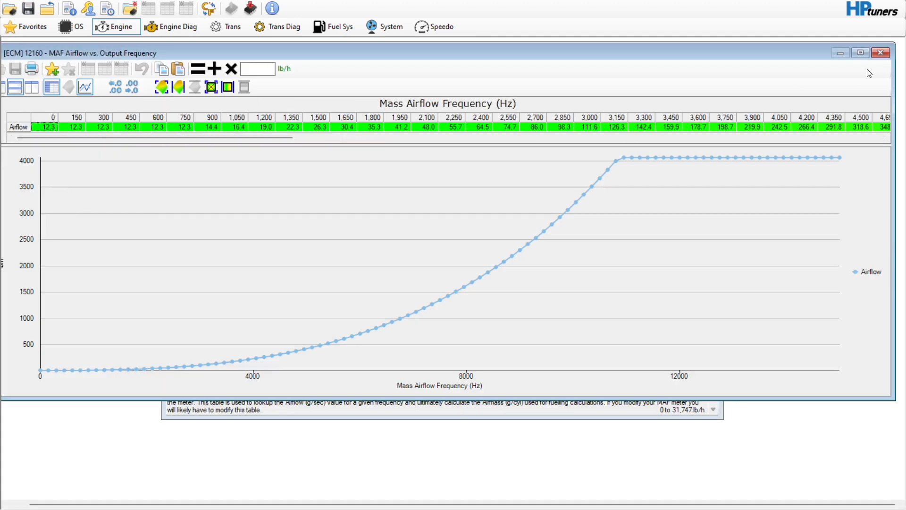
{"action": "left_click", "coordinate": [880, 53]}
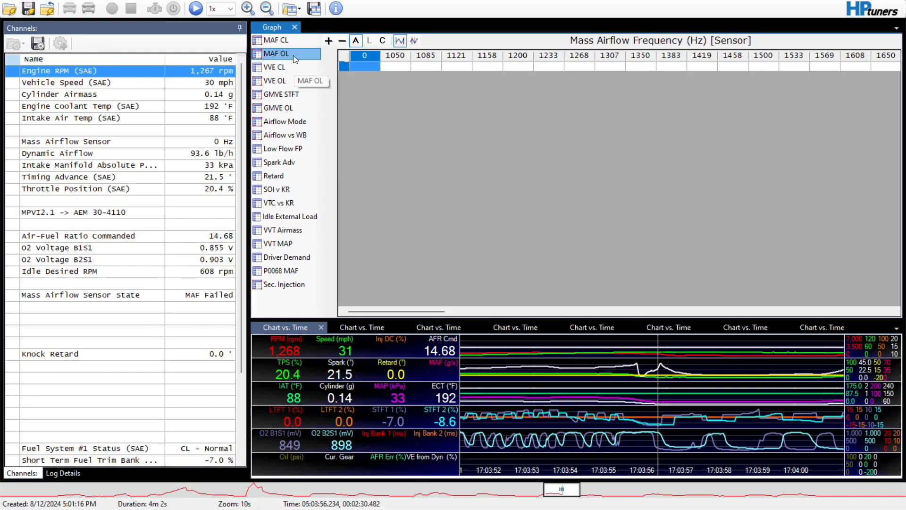
{"action": "left_click", "coordinate": [278, 40]}
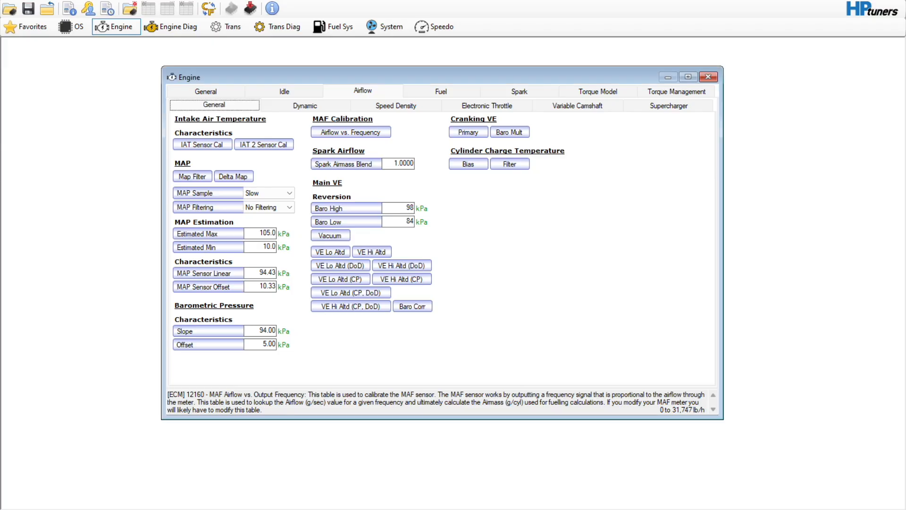
{"action": "left_click", "coordinate": [350, 132]}
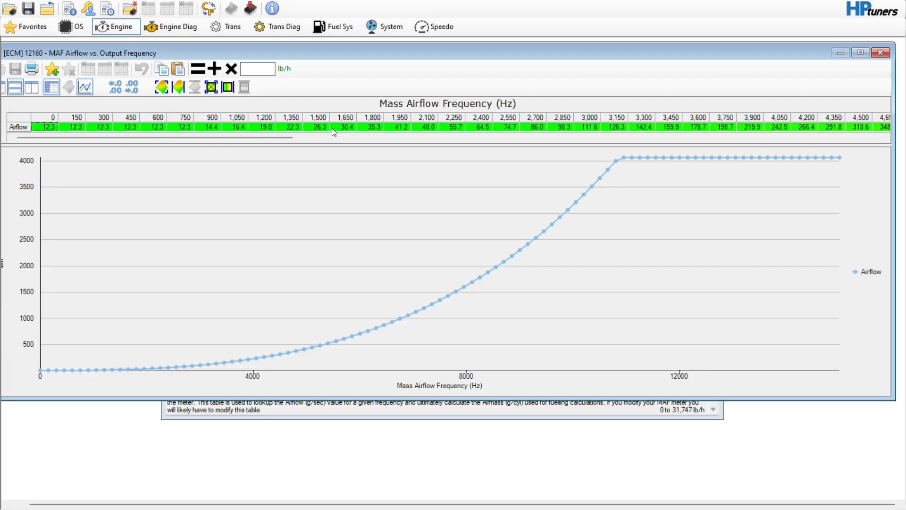
{"action": "mouse_move", "coordinate": [387, 135]}
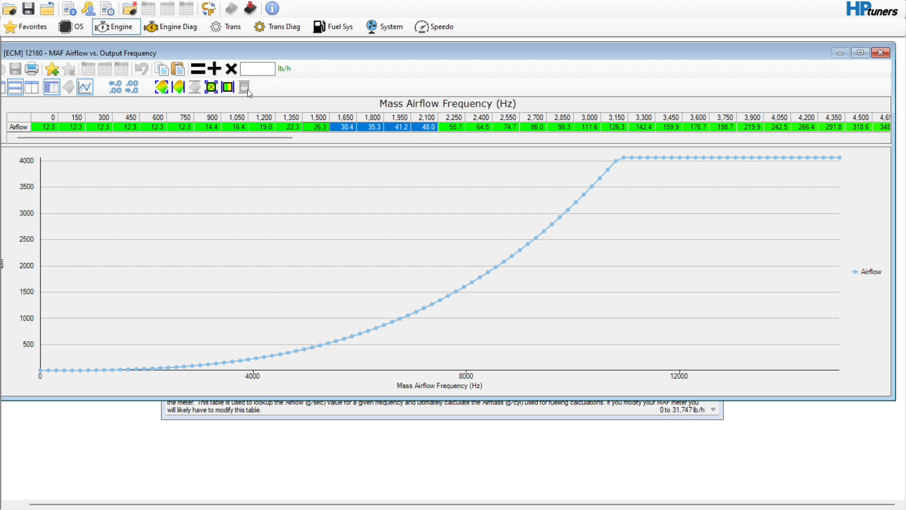
{"action": "mouse_move", "coordinate": [743, 85]}
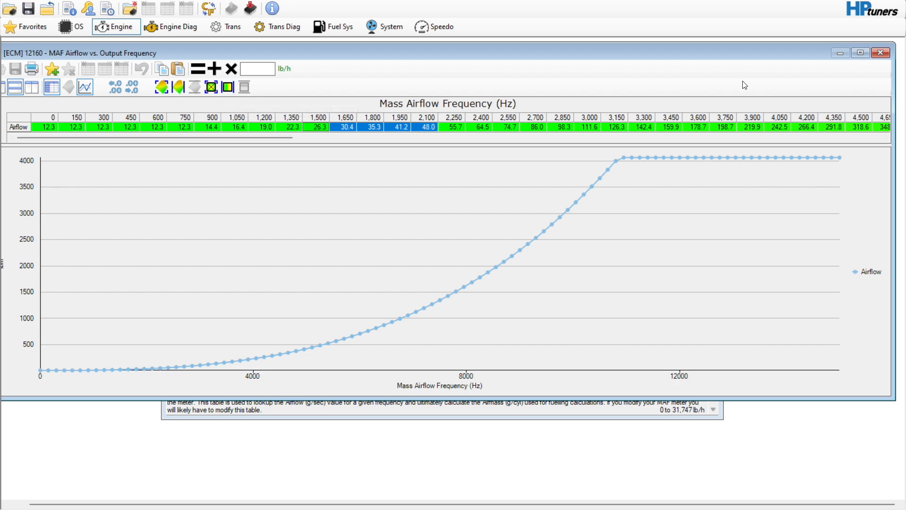
{"action": "left_click", "coordinate": [880, 53]}
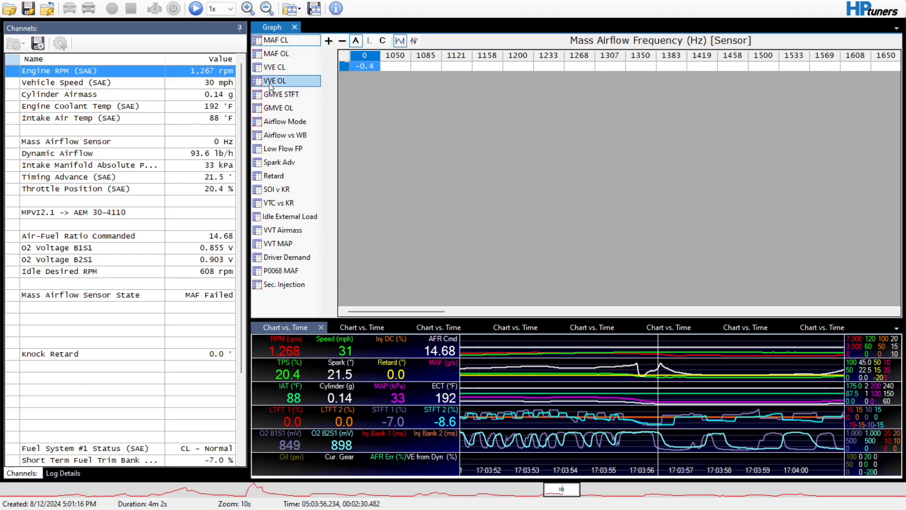
{"action": "left_click", "coordinate": [277, 67]}
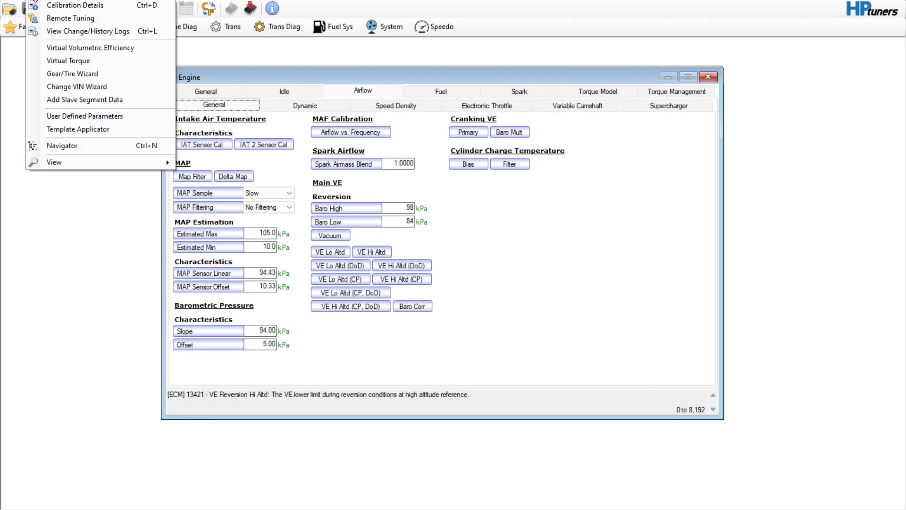
Step: Multiply two low-RPM, light-load VE cell blocks by 2 and view the spike in 3D
{"action": "left_click", "coordinate": [90, 47]}
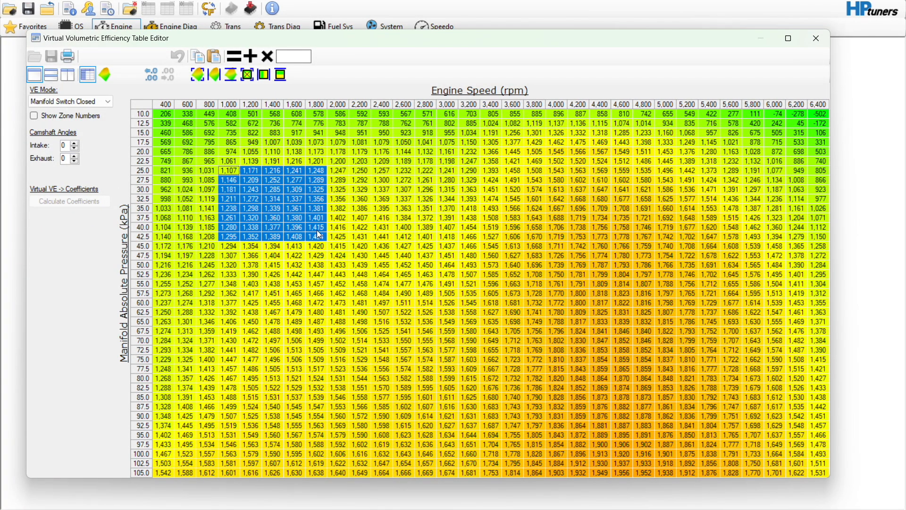
{"action": "type", "text": "2"}
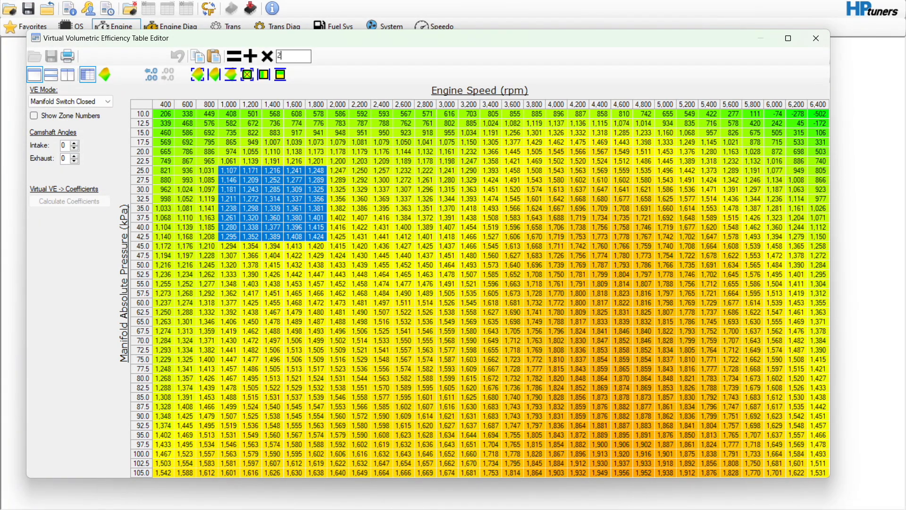
{"action": "left_click", "coordinate": [250, 55]}
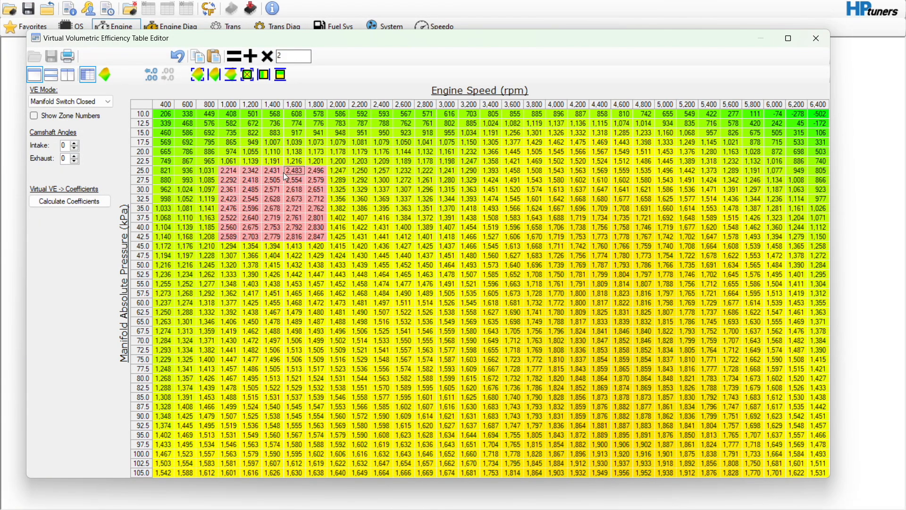
{"action": "left_click", "coordinate": [251, 151]}
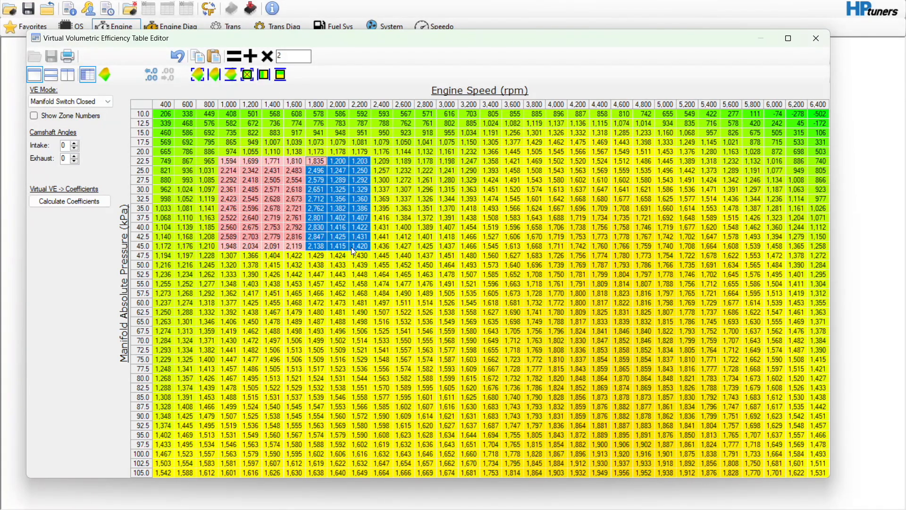
{"action": "left_click", "coordinate": [263, 74]}
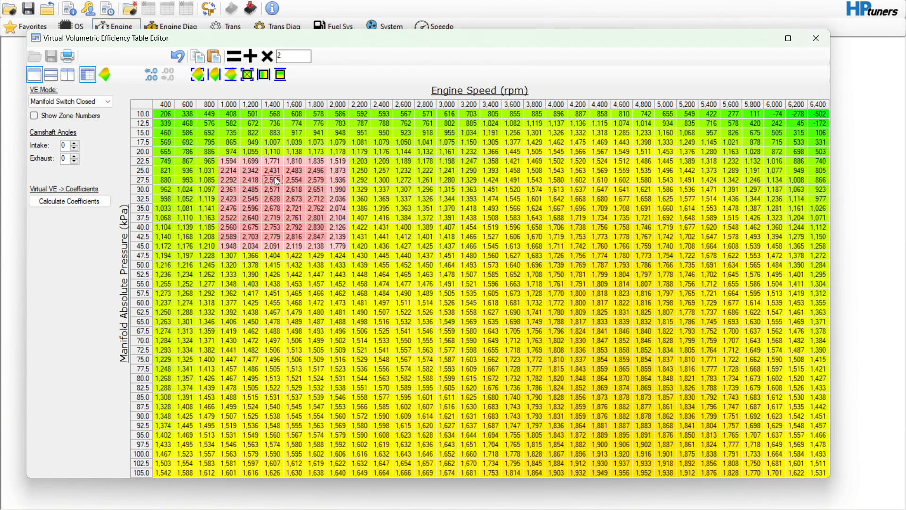
{"action": "left_click", "coordinate": [104, 74]}
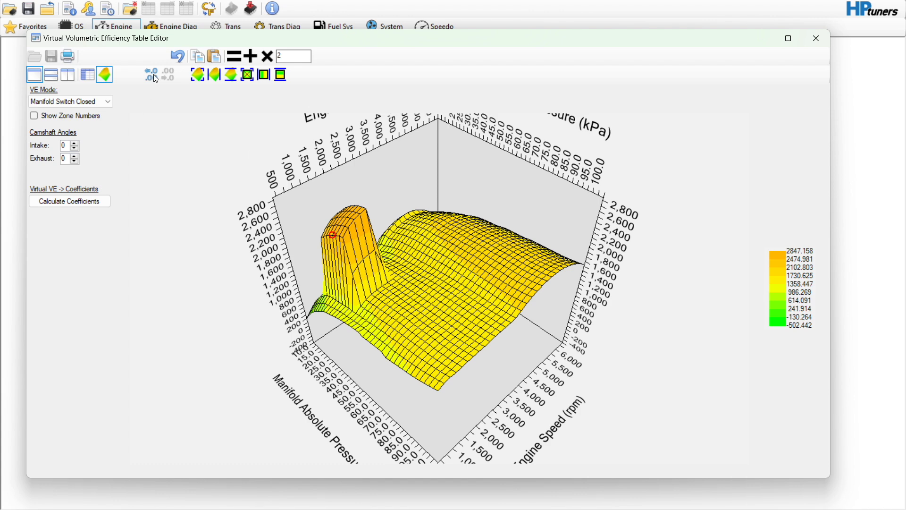
Step: Undo both doublings and return to the numeric VE table view
{"action": "left_click", "coordinate": [178, 56]}
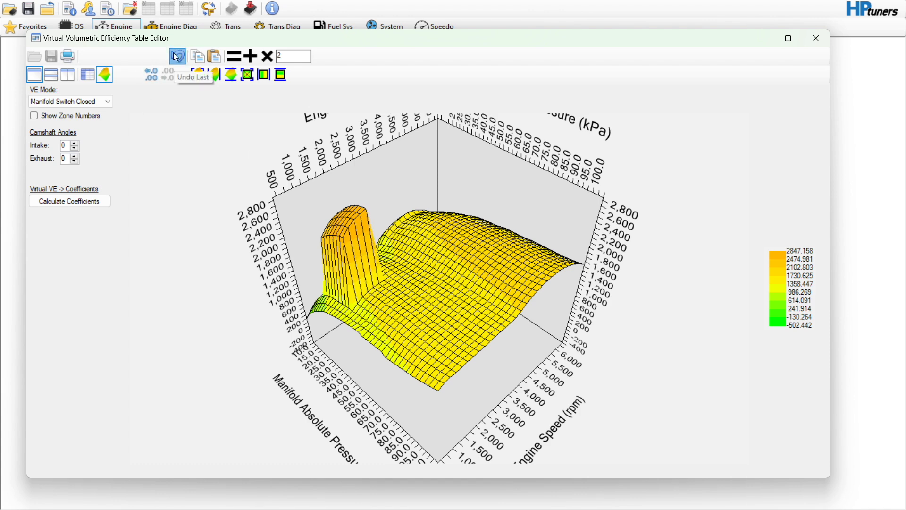
{"action": "left_click", "coordinate": [177, 56]}
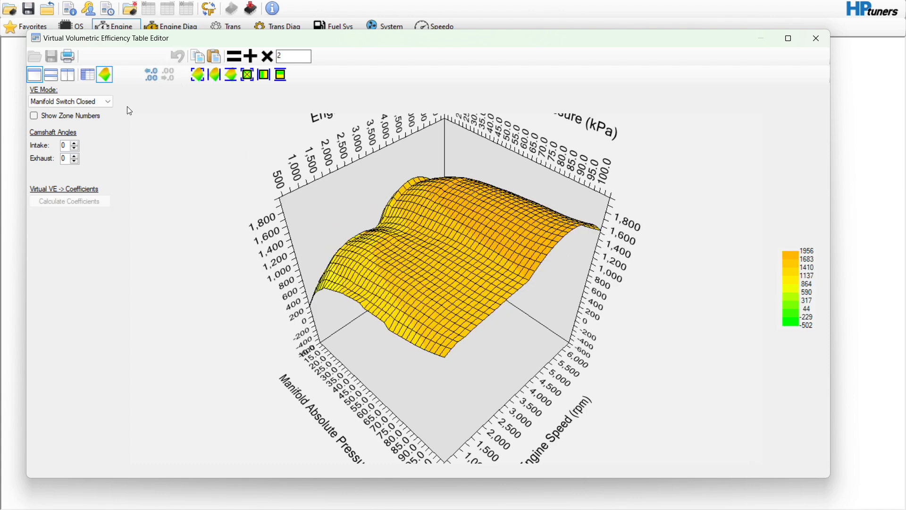
{"action": "left_click", "coordinate": [68, 74]}
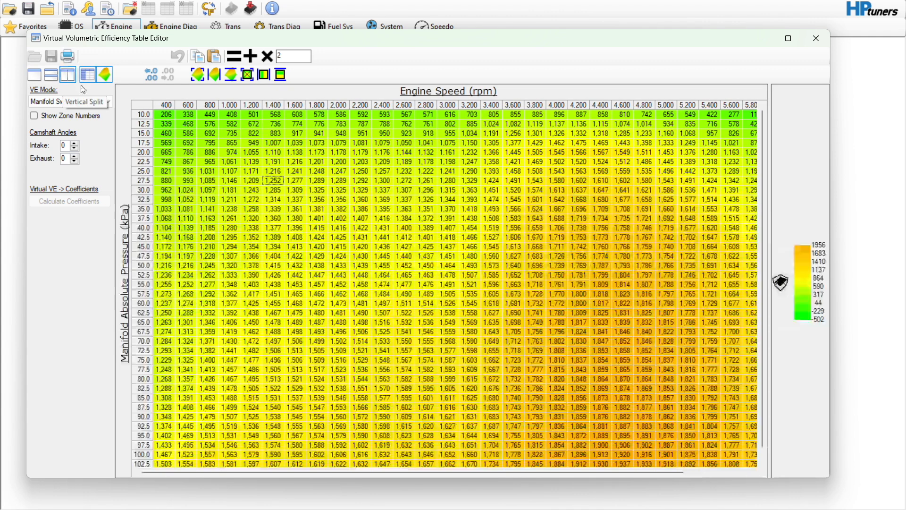
Step: Select and clear a low-speed cell block, then bring up the VVE CL histogram
{"action": "left_click", "coordinate": [68, 101]}
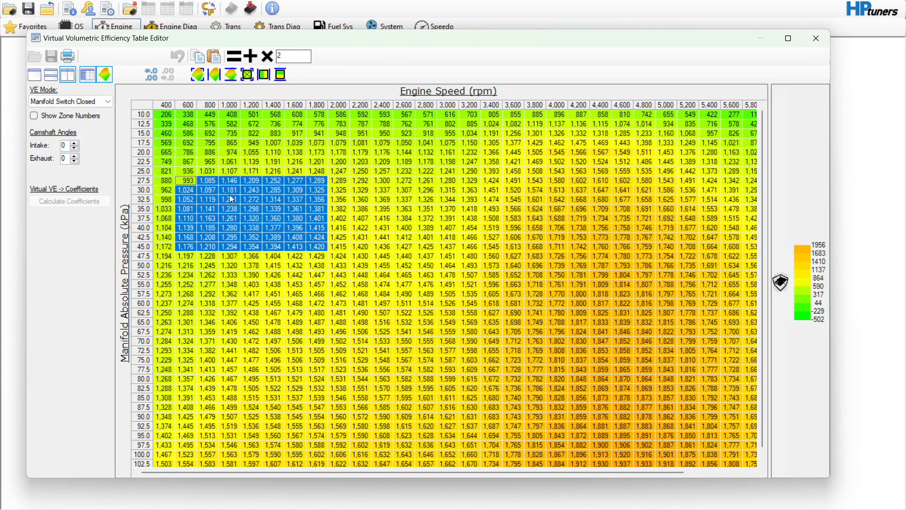
{"action": "left_click", "coordinate": [229, 198]}
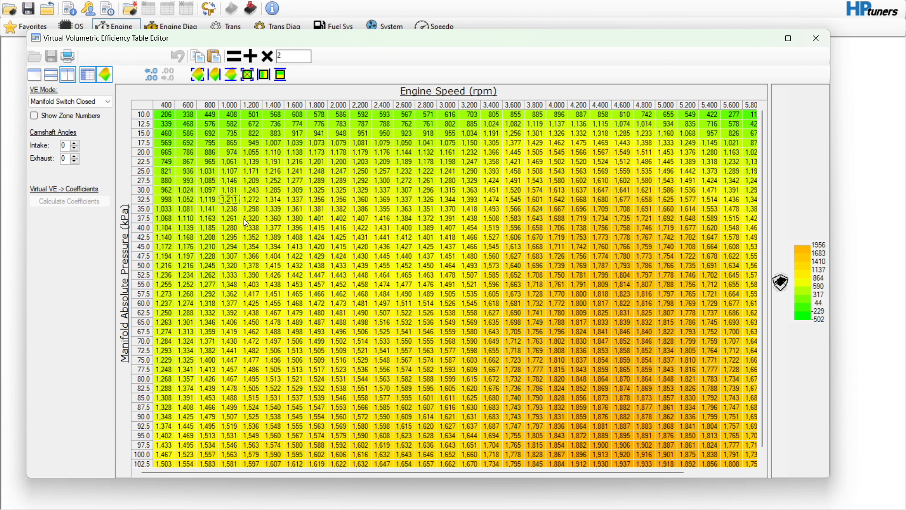
{"action": "left_click", "coordinate": [207, 189]}
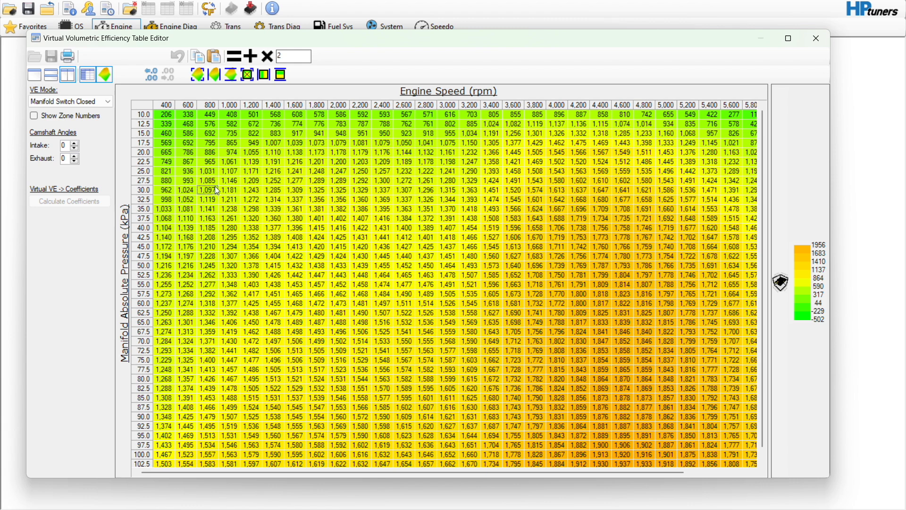
{"action": "left_click", "coordinate": [643, 199]}
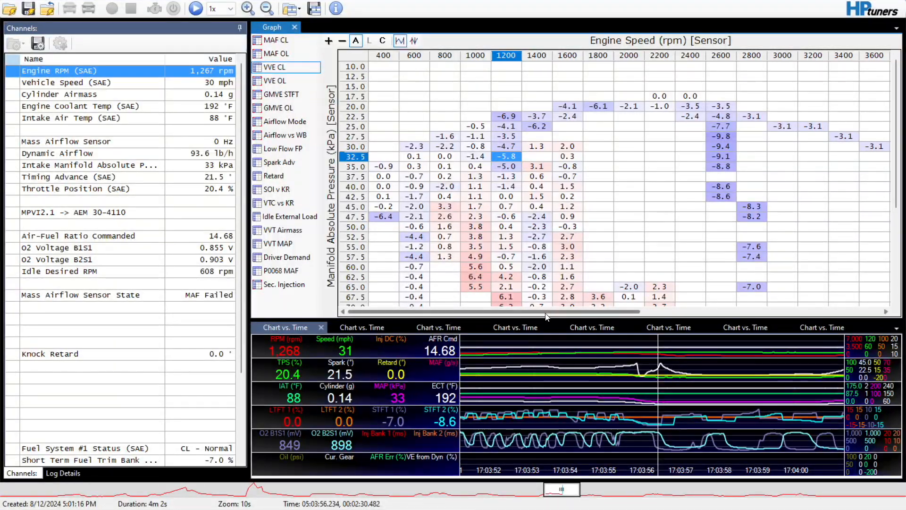
Step: Scroll through the VVE closed-loop correction histogram to review the correction values
{"action": "scroll", "scroll_direction": "right", "scroll_amount": 3}
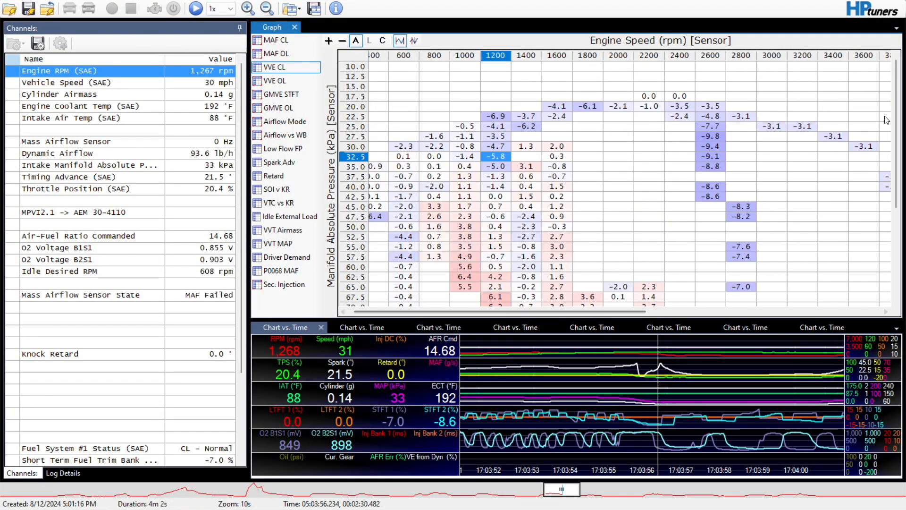
{"action": "scroll", "scroll_direction": "down", "scroll_amount": 3}
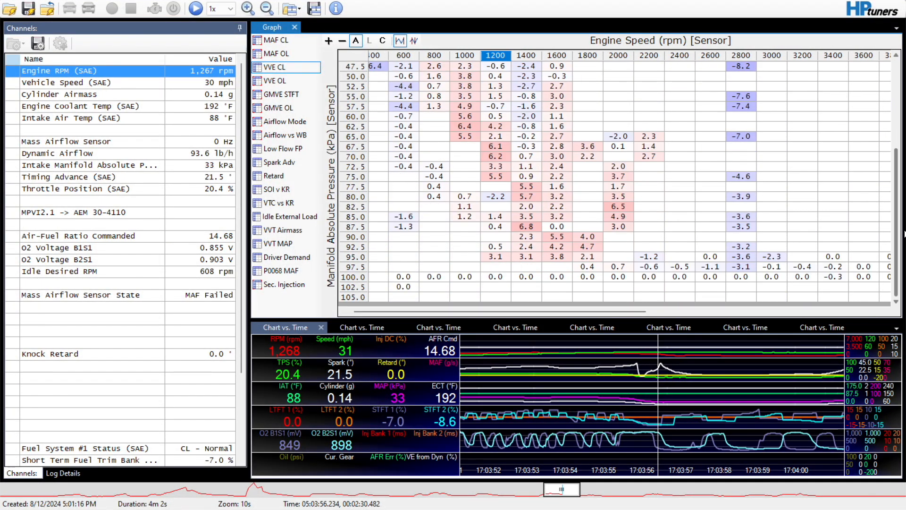
{"action": "scroll", "scroll_direction": "up", "scroll_amount": 3}
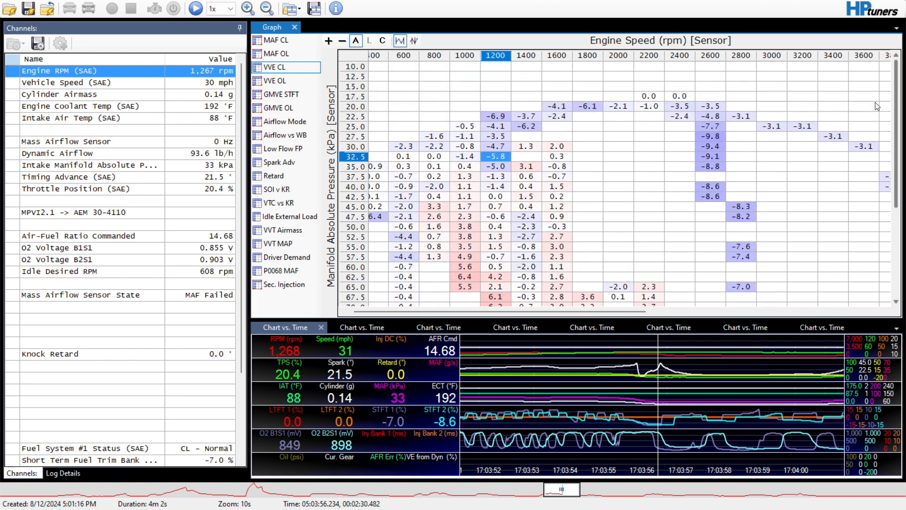
{"action": "scroll", "scroll_direction": "down", "scroll_amount": 3}
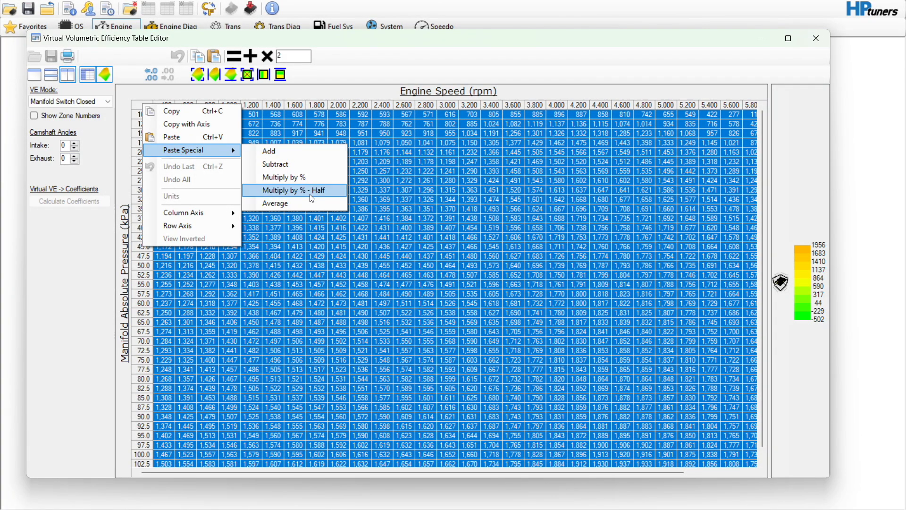
Step: Paste the corrections with Multiply by % - Half and inspect the resulting cells
{"action": "left_click", "coordinate": [294, 191]}
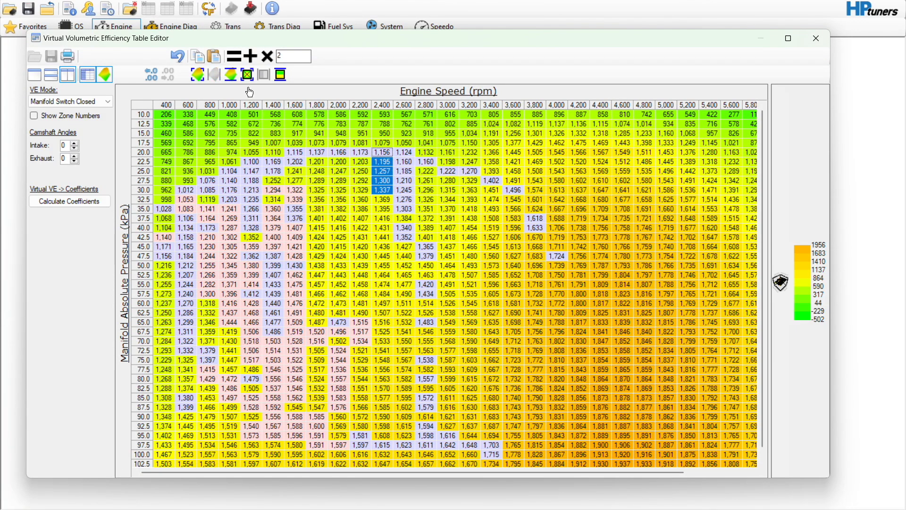
{"action": "left_click", "coordinate": [272, 124]}
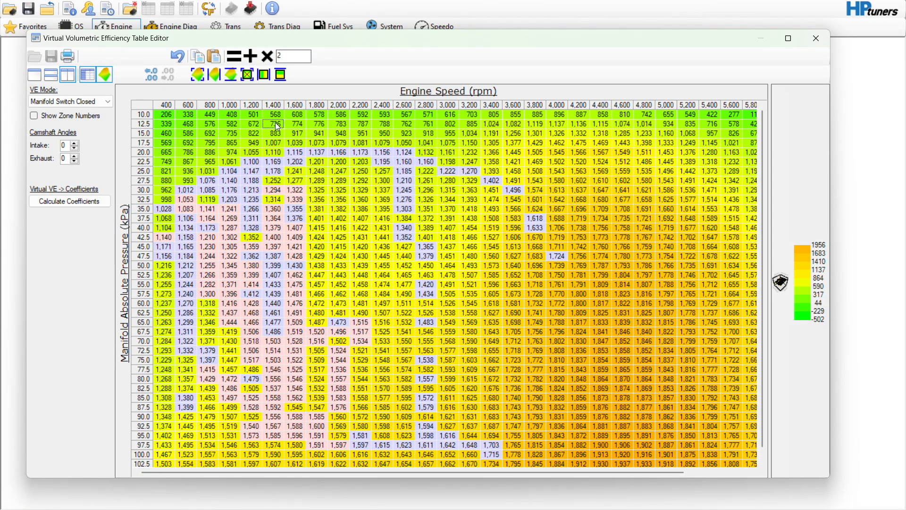
{"action": "left_click", "coordinate": [273, 199]}
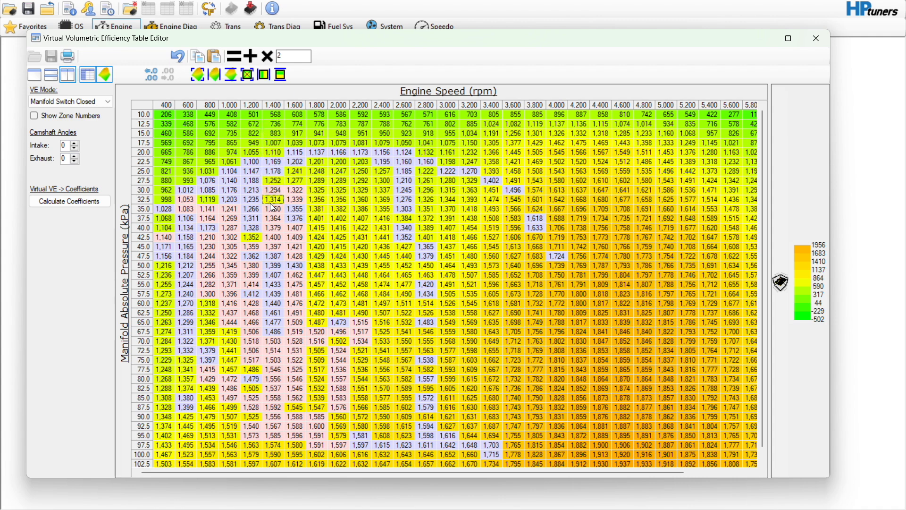
{"action": "mouse_move", "coordinate": [105, 74]}
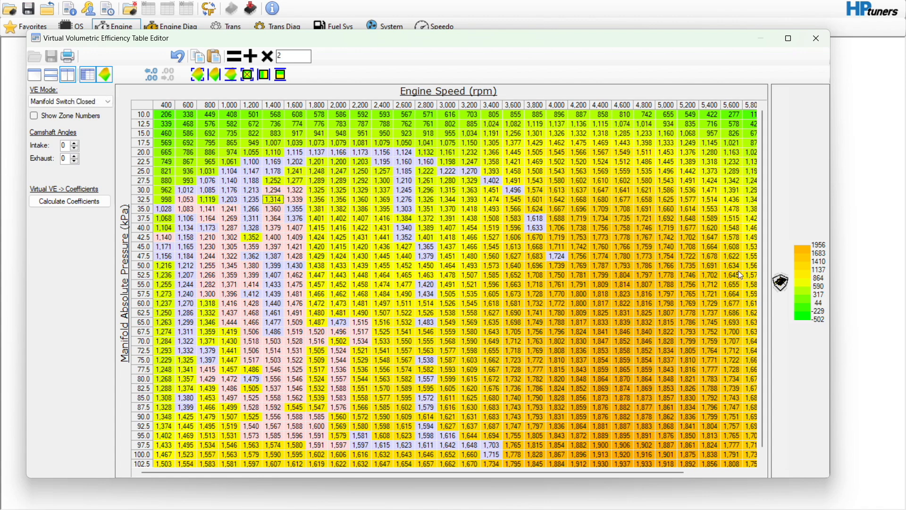
{"action": "mouse_move", "coordinate": [769, 298]}
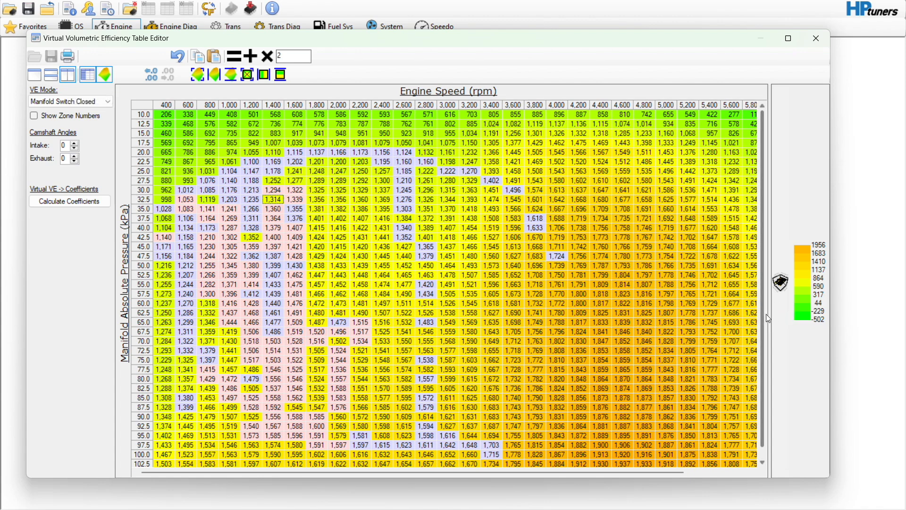
{"action": "mouse_move", "coordinate": [640, 305]}
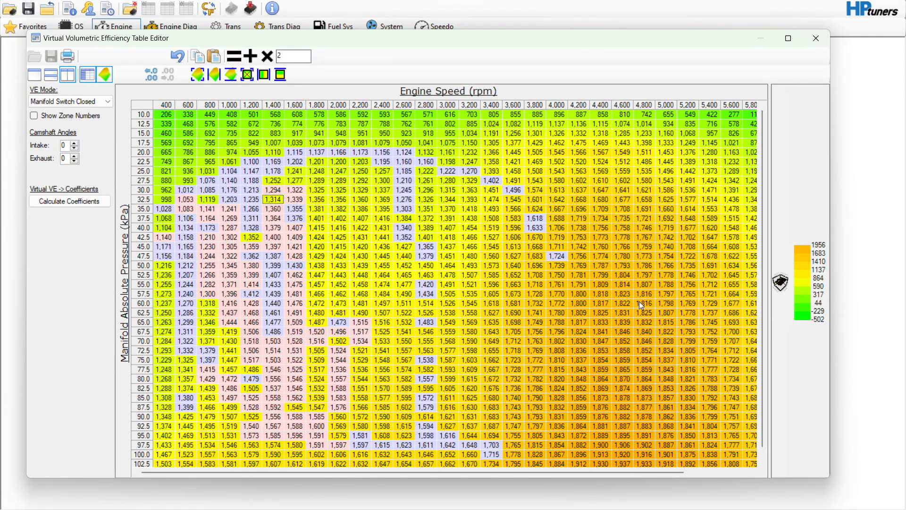
Step: Use the vertical split layout to show the table beside its 3D surface, then select the whole table
{"action": "left_click", "coordinate": [50, 74]}
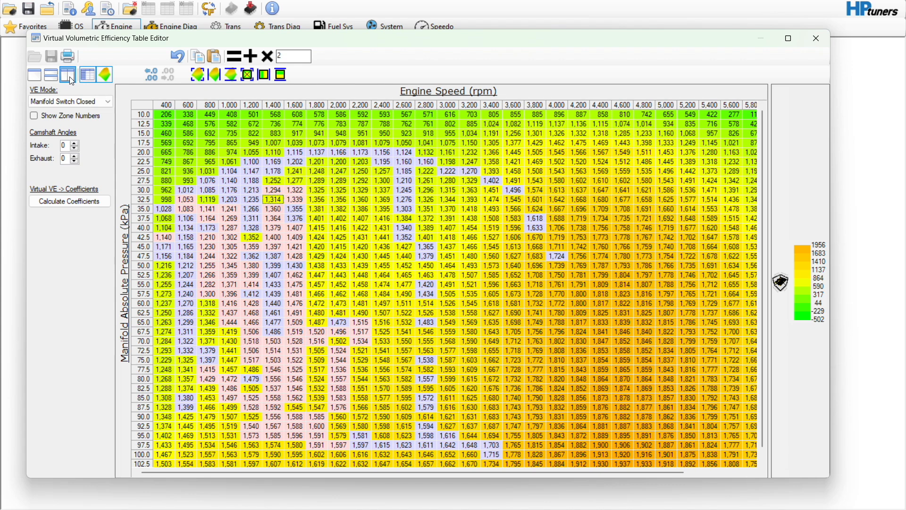
{"action": "left_click", "coordinate": [68, 74]}
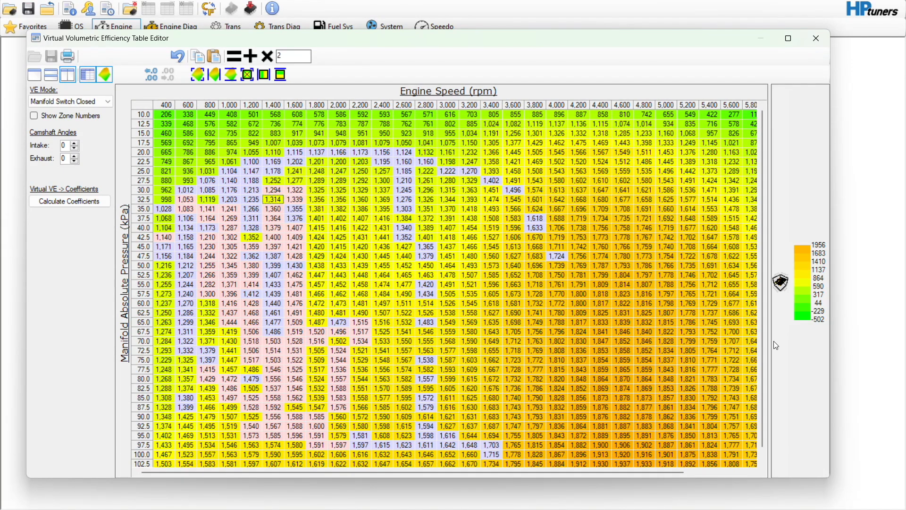
{"action": "left_click", "coordinate": [113, 74]}
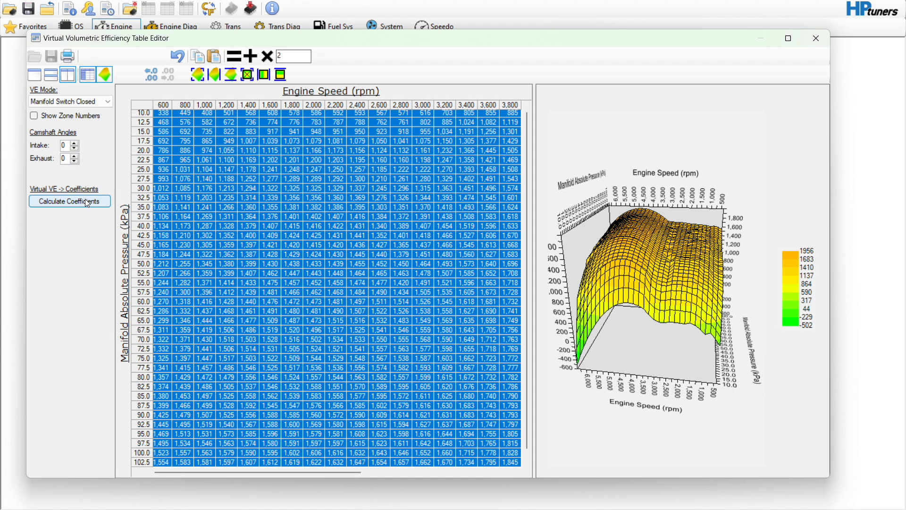
Step: Widen the Manifold Switch Closed VE table pane to show columns up to 4,600 rpm
{"action": "left_click", "coordinate": [69, 200]}
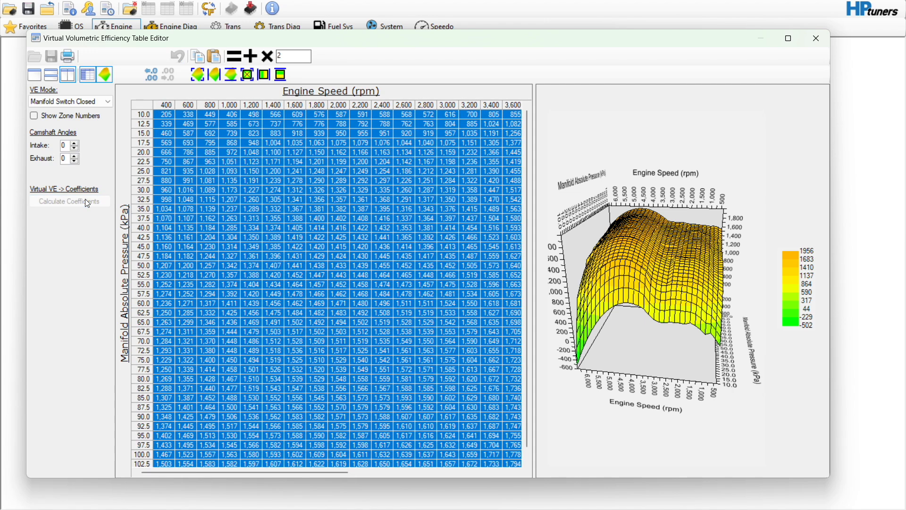
{"action": "left_click", "coordinate": [68, 201]}
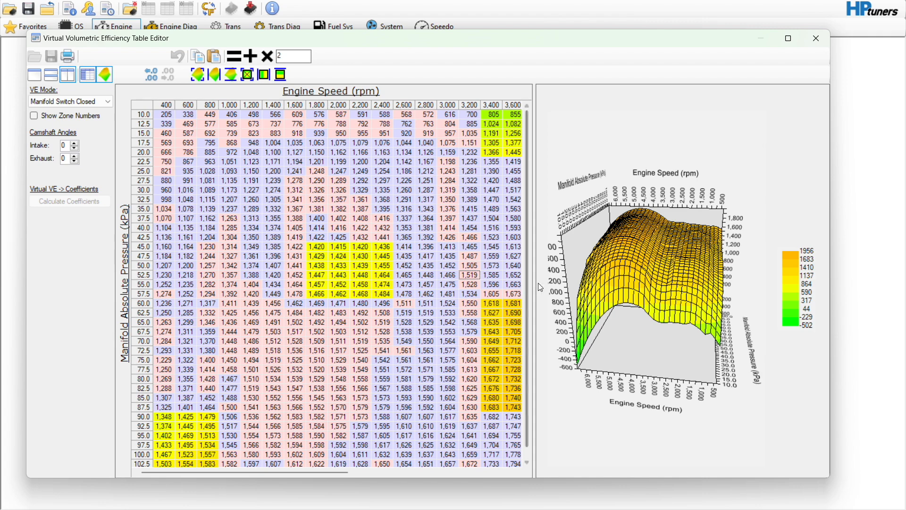
{"action": "left_click", "coordinate": [469, 275]}
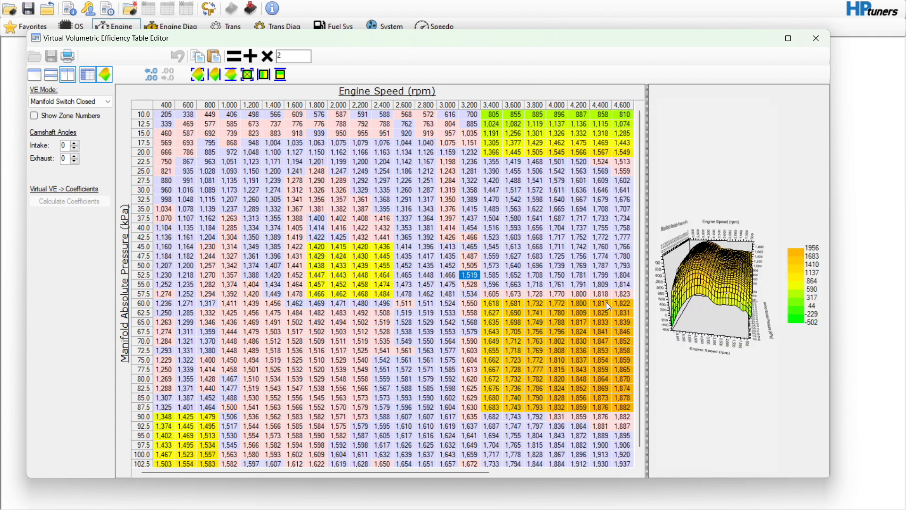
{"action": "mouse_move", "coordinate": [513, 450]}
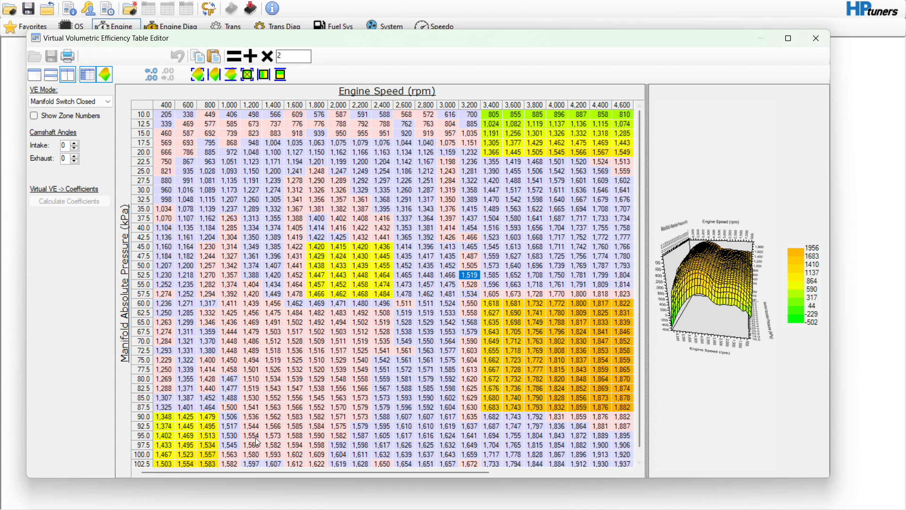
Step: Copy the corrected closed-switch VE values into the Manifold Switch Closed (DoD) table
{"action": "left_click", "coordinate": [140, 106]}
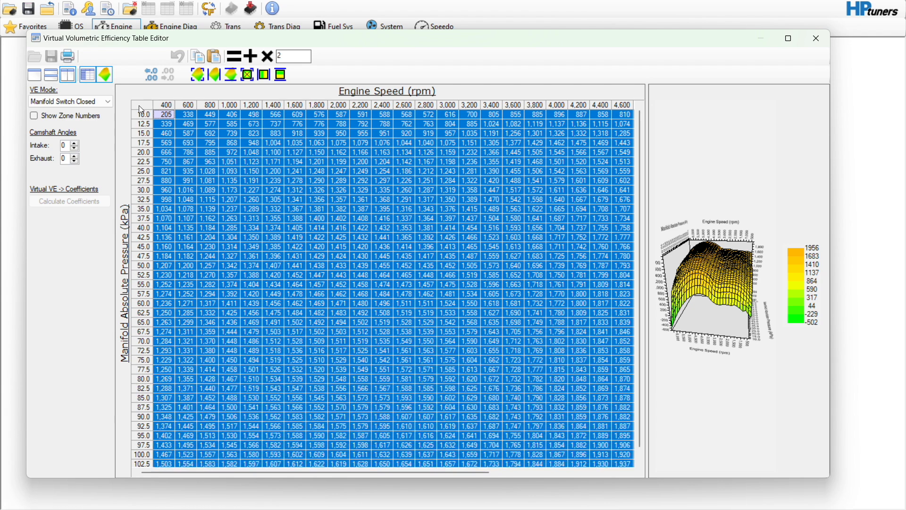
{"action": "left_click", "coordinate": [107, 101]}
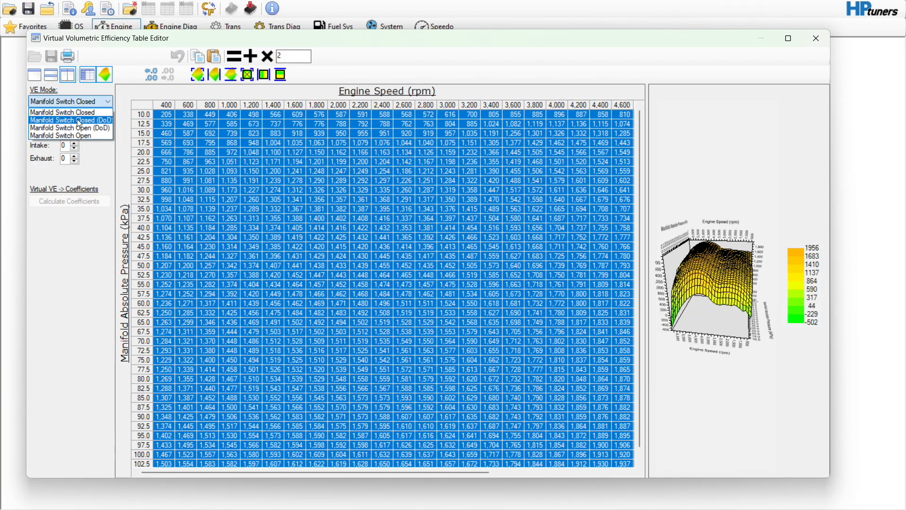
{"action": "left_click", "coordinate": [71, 121]}
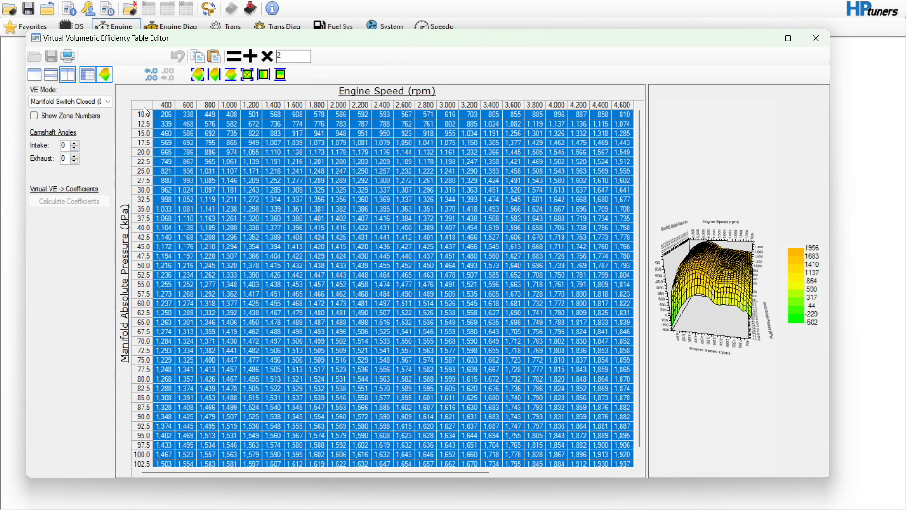
{"action": "right_click", "coordinate": [164, 114]}
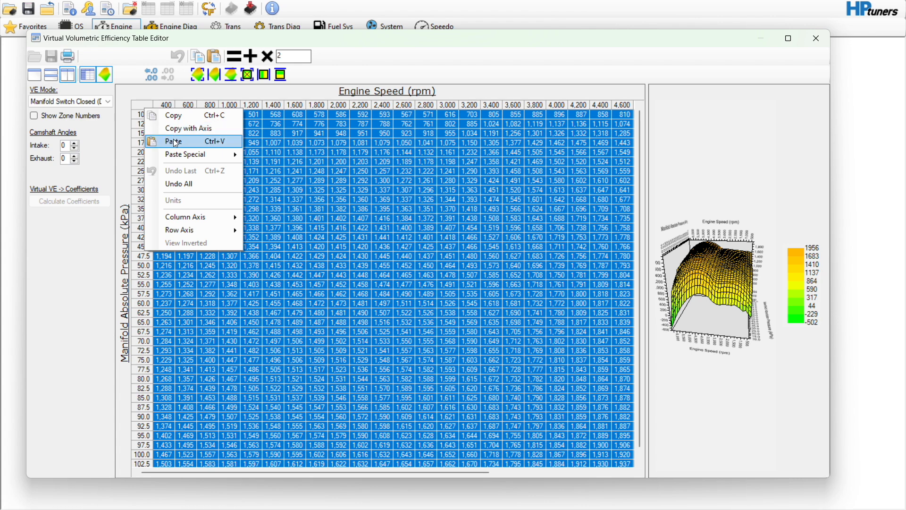
{"action": "left_click", "coordinate": [175, 141]}
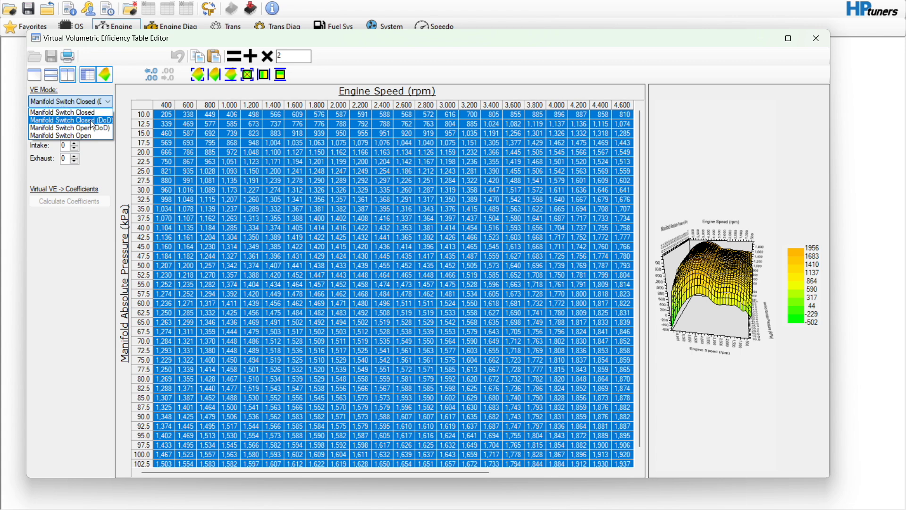
Step: Paste the same corrected values into the Open (DoD) and Manifold Switch Open tables
{"action": "left_click", "coordinate": [68, 128]}
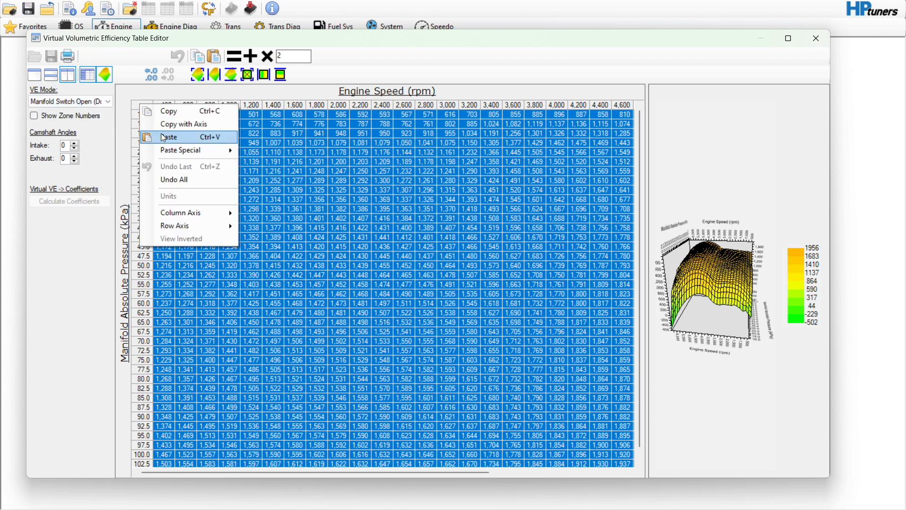
{"action": "left_click", "coordinate": [169, 137]}
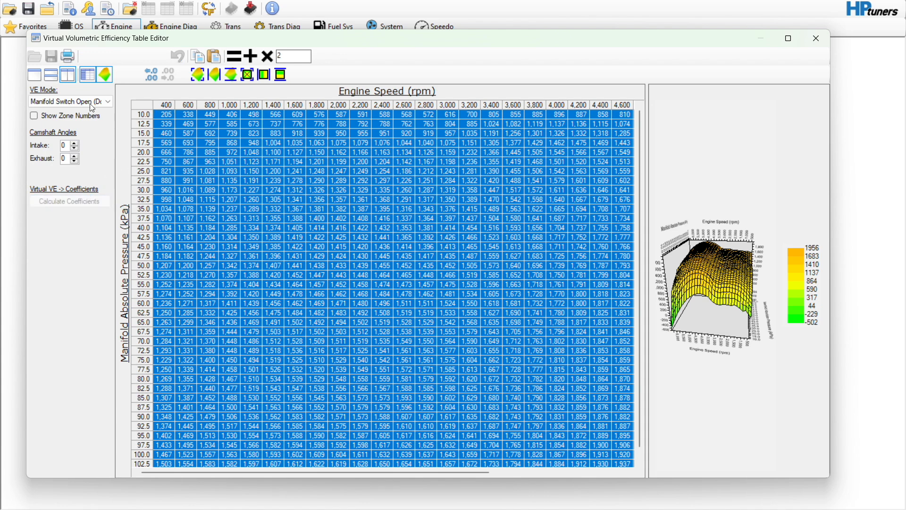
{"action": "left_click", "coordinate": [67, 101]}
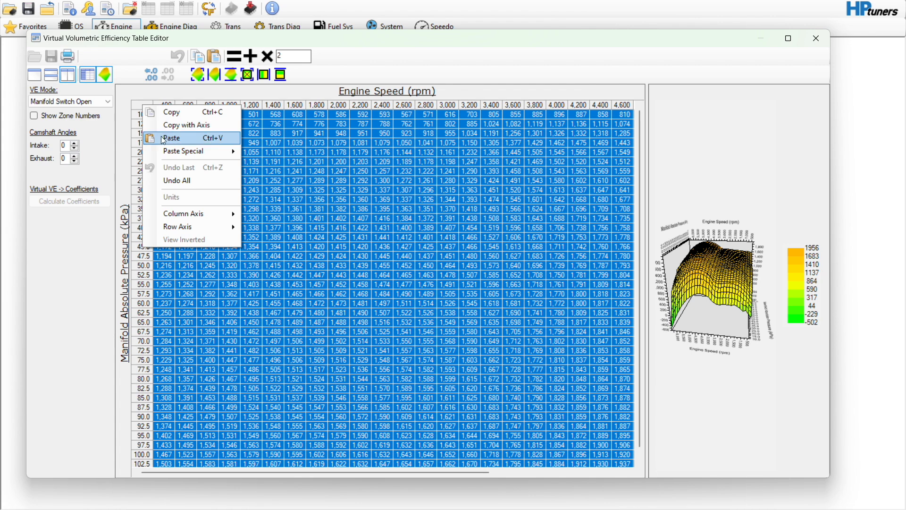
{"action": "left_click", "coordinate": [172, 137]}
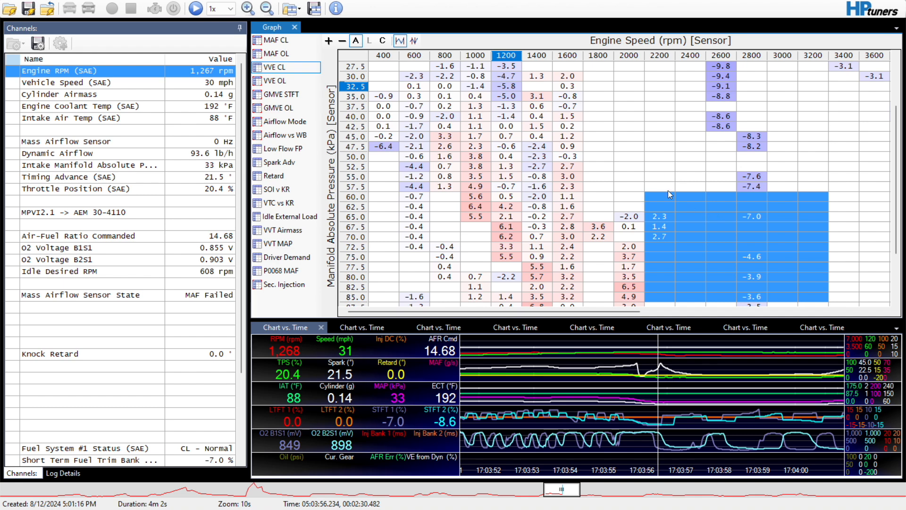
{"action": "mouse_move", "coordinate": [485, 255]}
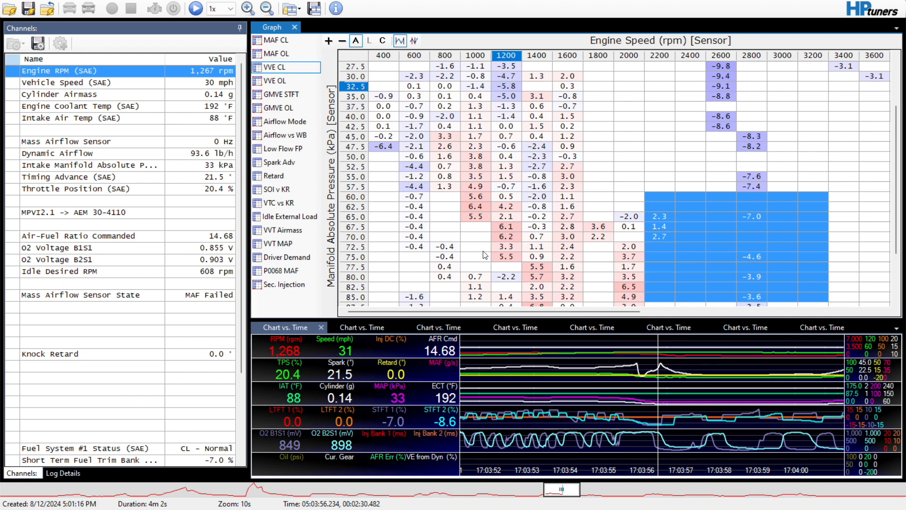
{"action": "left_click", "coordinate": [629, 217]}
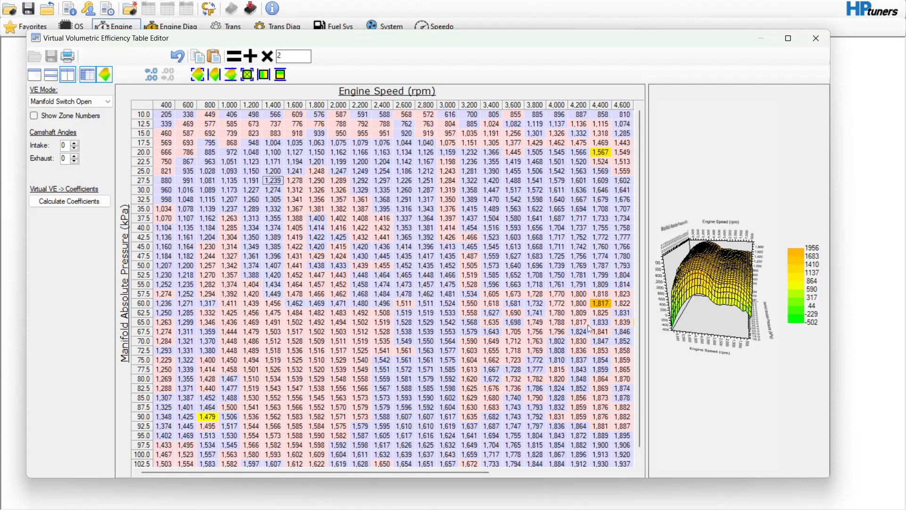
Step: Confirm Yes to recalculate coefficients, then close the Virtual Volumetric Efficiency Table Editor
{"action": "scroll", "scroll_direction": "right", "scroll_amount": 3}
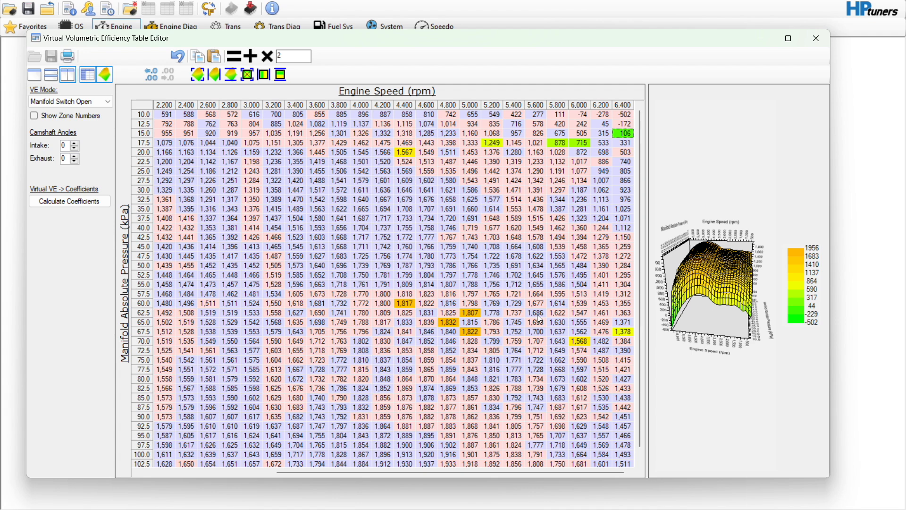
{"action": "mouse_move", "coordinate": [648, 328]}
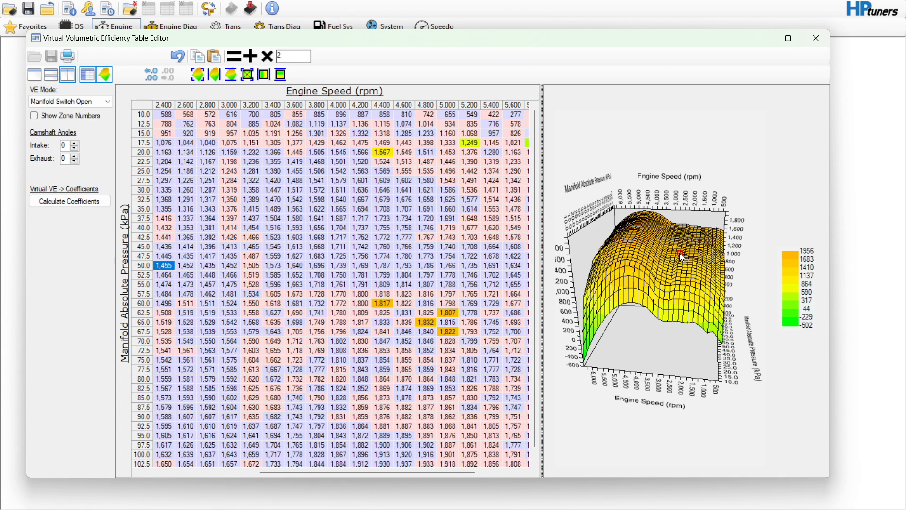
{"action": "scroll", "scroll_direction": "left", "scroll_amount": 3}
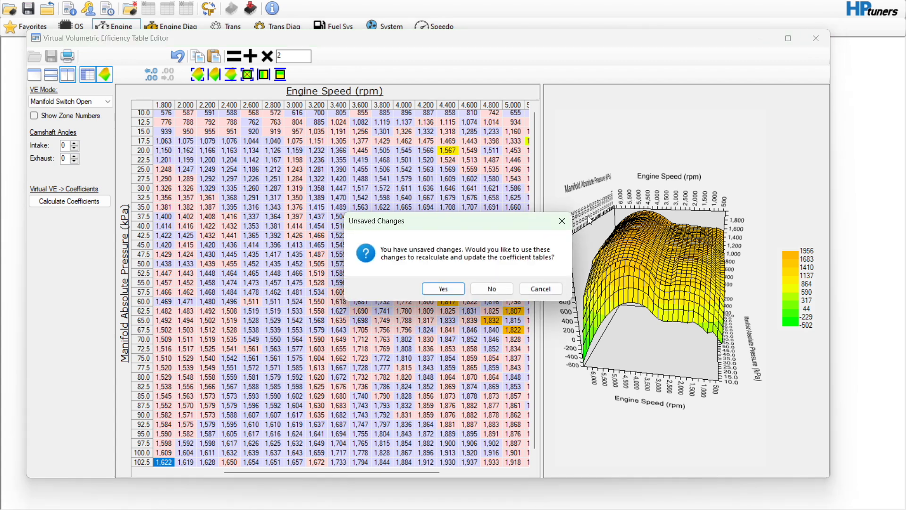
{"action": "left_click", "coordinate": [491, 289]}
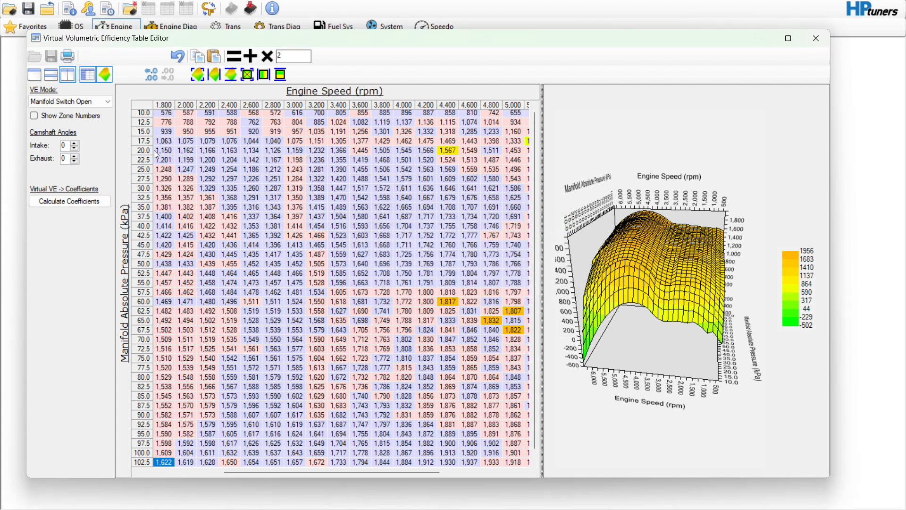
{"action": "scroll", "scroll_direction": "left", "scroll_amount": 3}
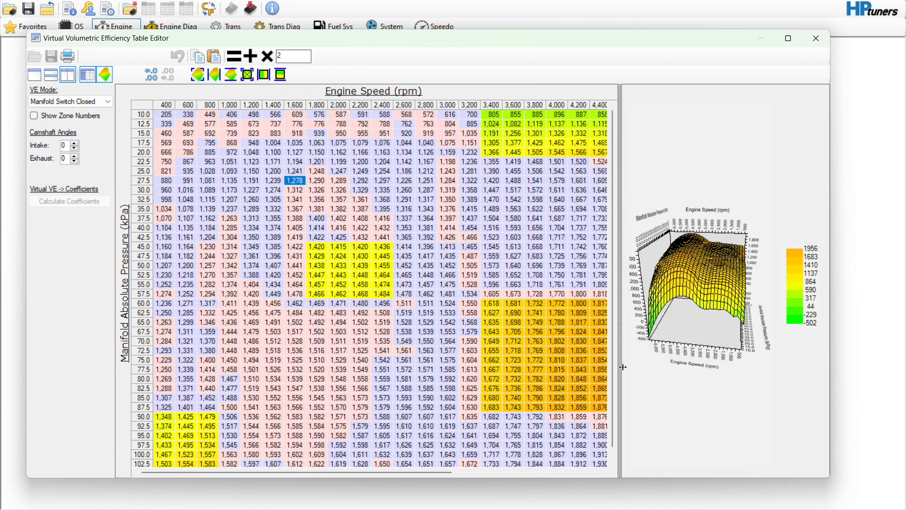
{"action": "mouse_move", "coordinate": [796, 66]}
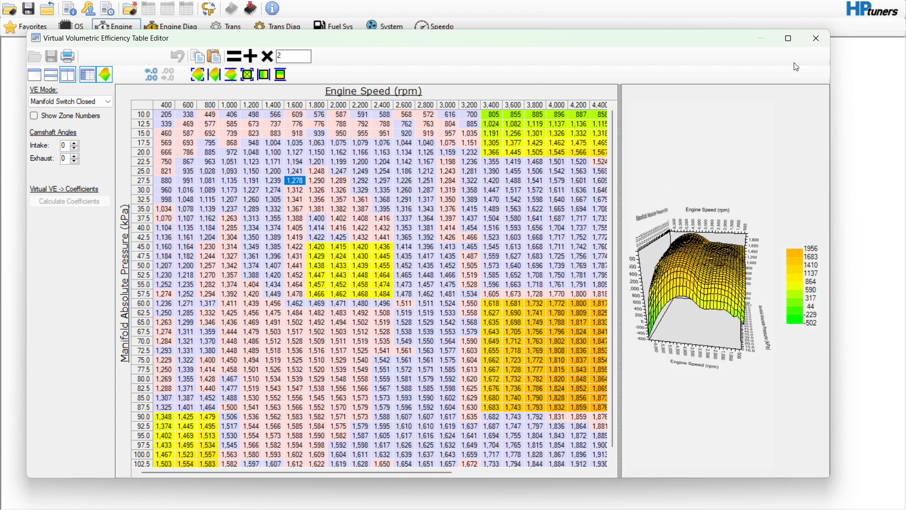
{"action": "left_click", "coordinate": [815, 38]}
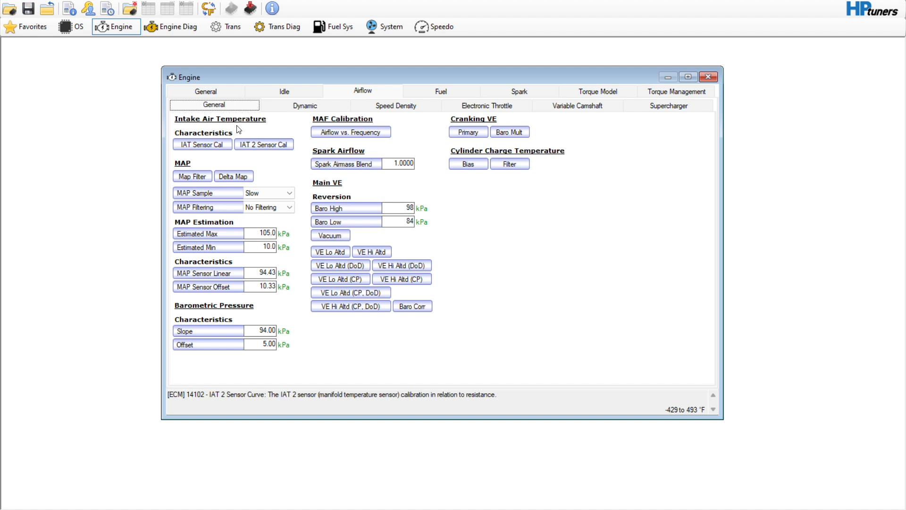
Step: Save the tune as a new file named '4.8 colorado sd 3'
{"action": "left_click", "coordinate": [10, 8]}
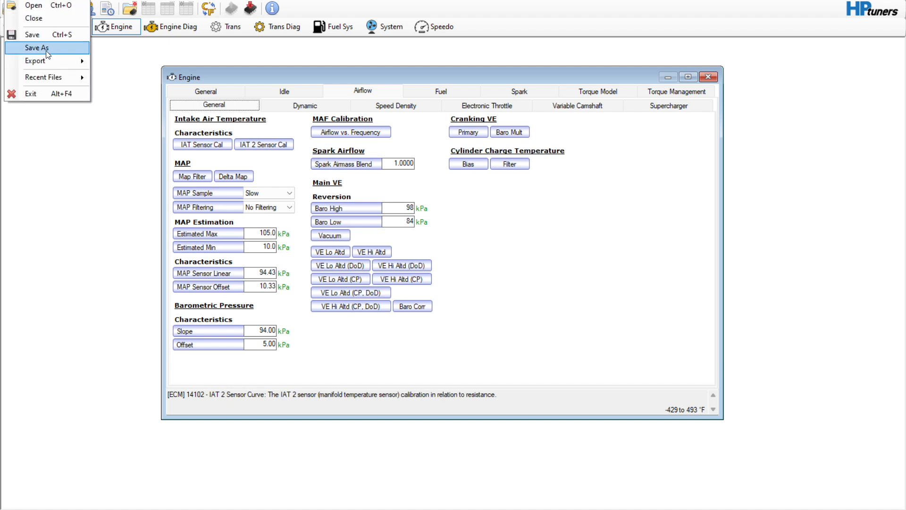
{"action": "left_click", "coordinate": [36, 47]}
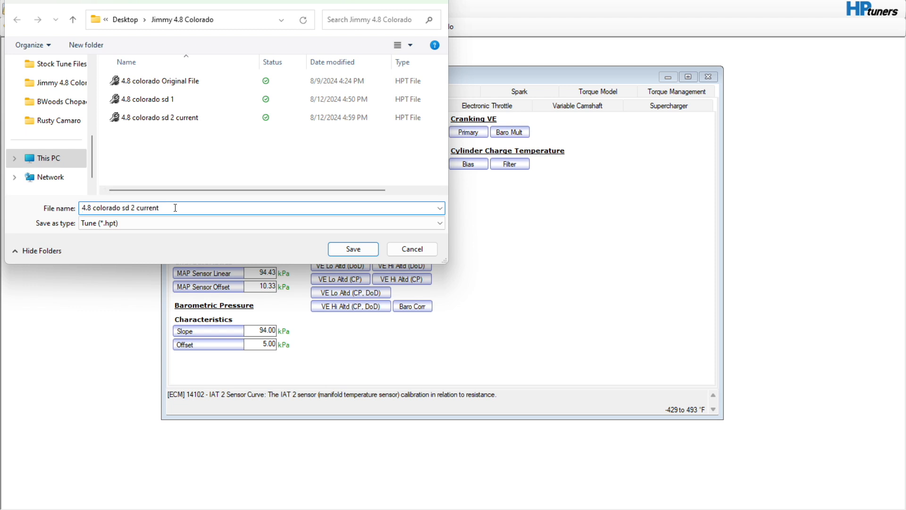
{"action": "type", "text": "4.8 colorado sd 3 t"}
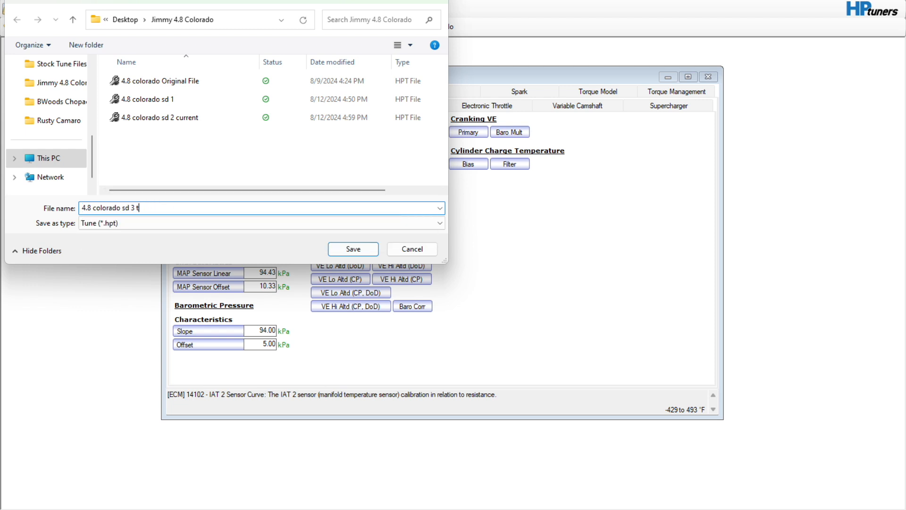
{"action": "left_click", "coordinate": [352, 248]}
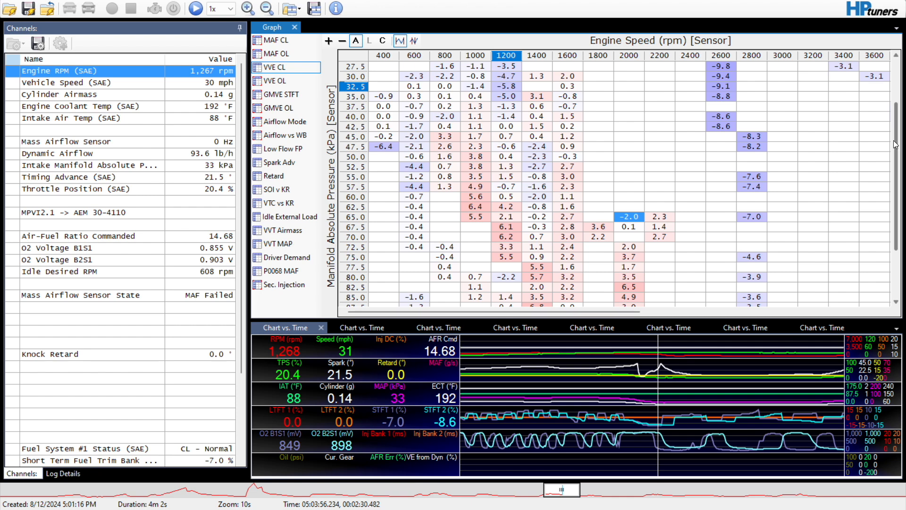
{"action": "scroll", "scroll_direction": "down", "scroll_amount": 3}
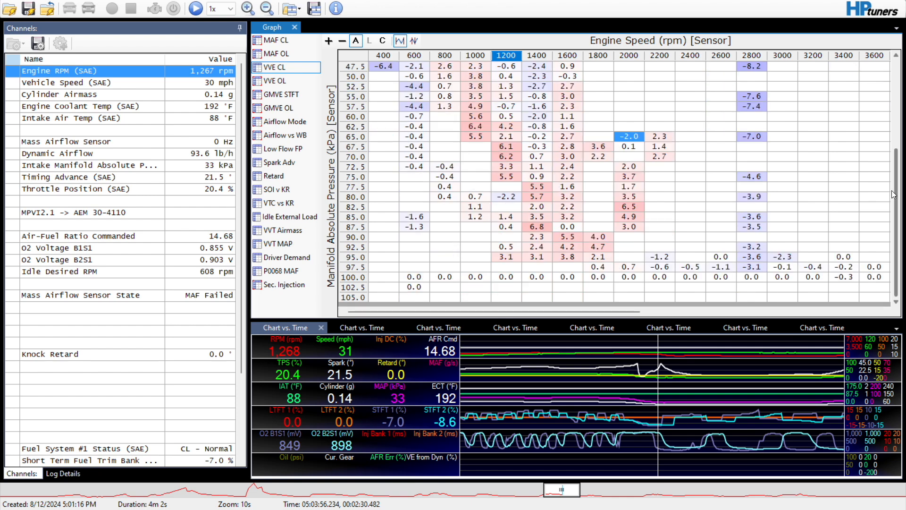
{"action": "mouse_move", "coordinate": [700, 165]}
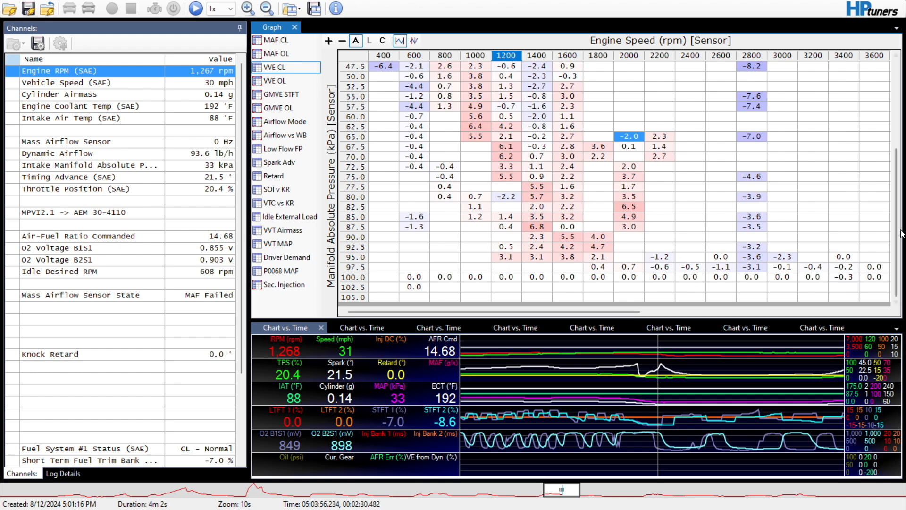
{"action": "scroll", "scroll_direction": "up", "scroll_amount": 3}
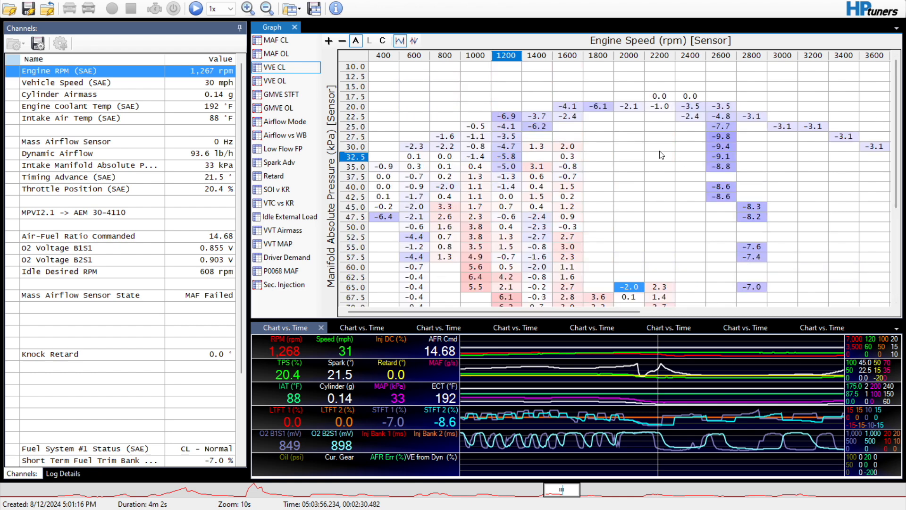